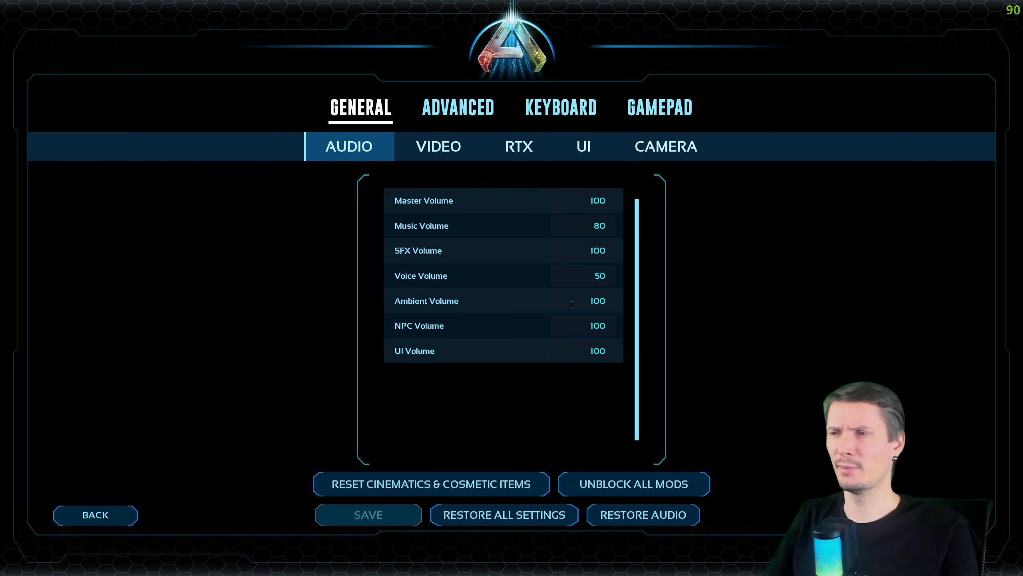
mouse_move(554, 168)
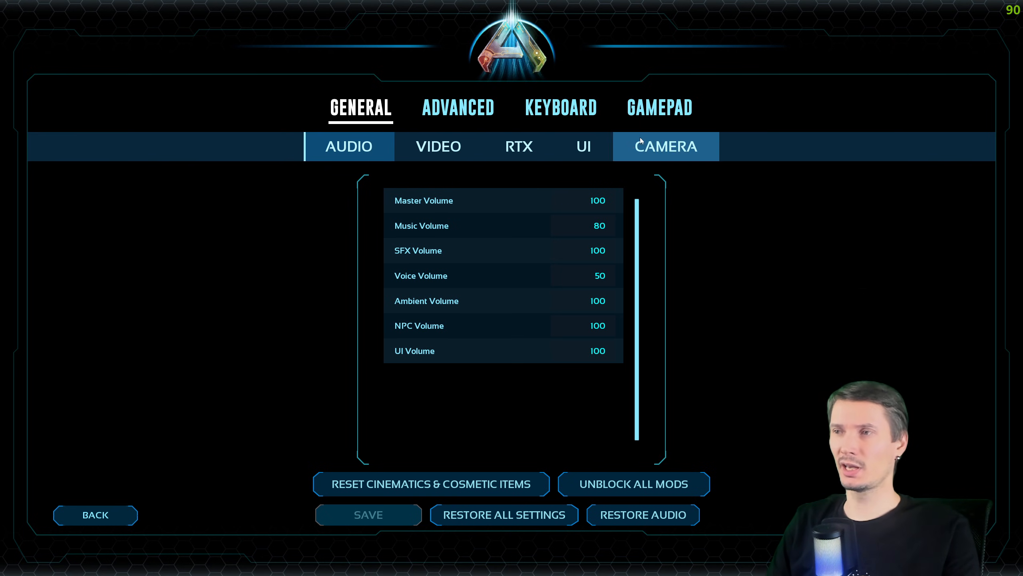
Step: Show the Camera page under General, with field of view 66 and view bob off
click(666, 146)
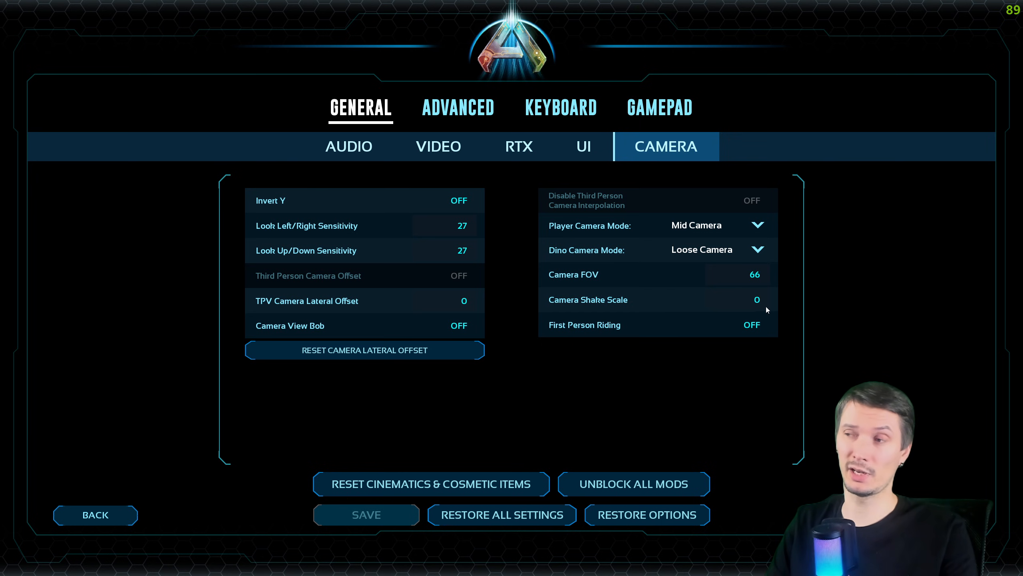
click(438, 145)
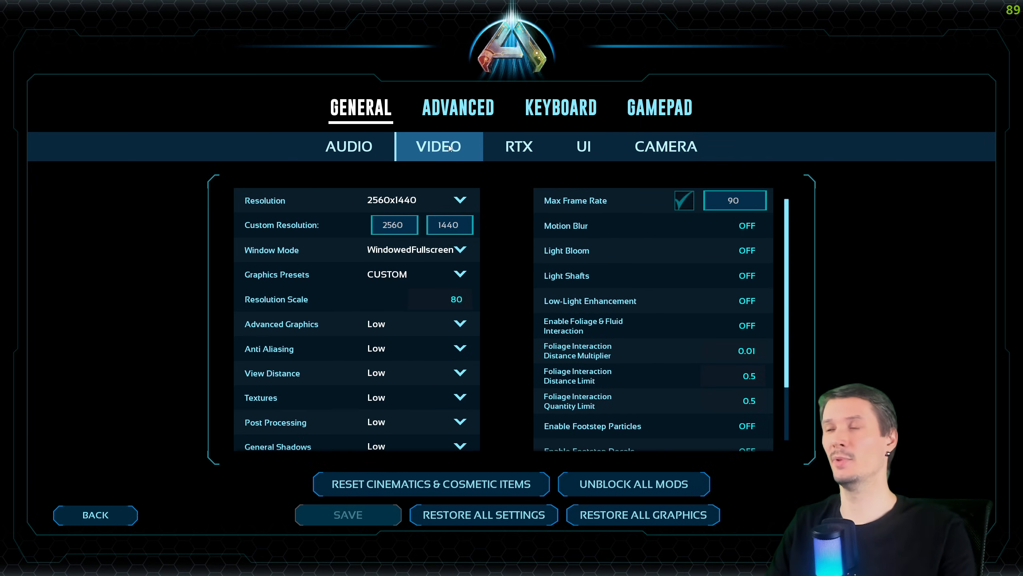
click(665, 146)
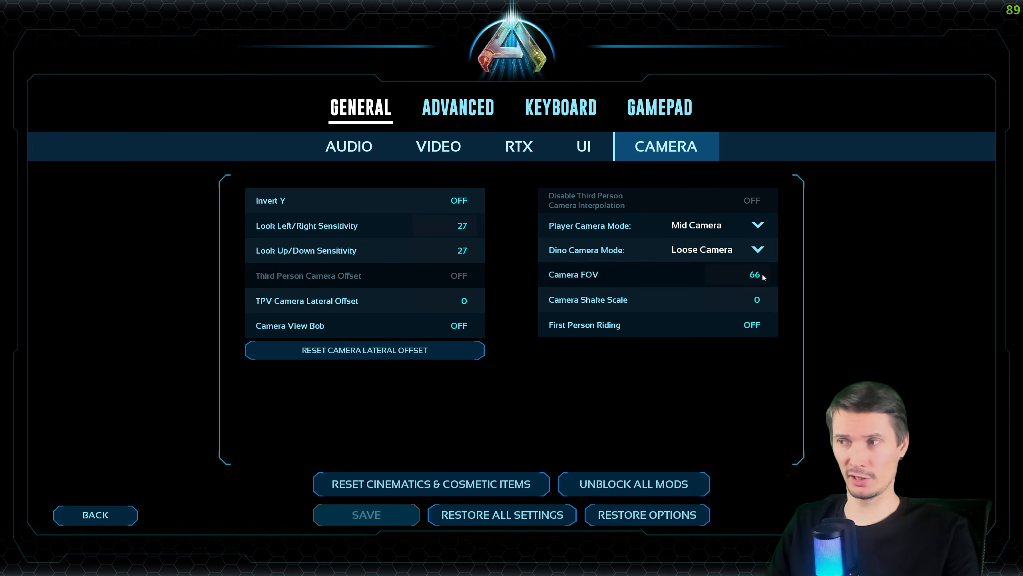
mouse_move(594, 277)
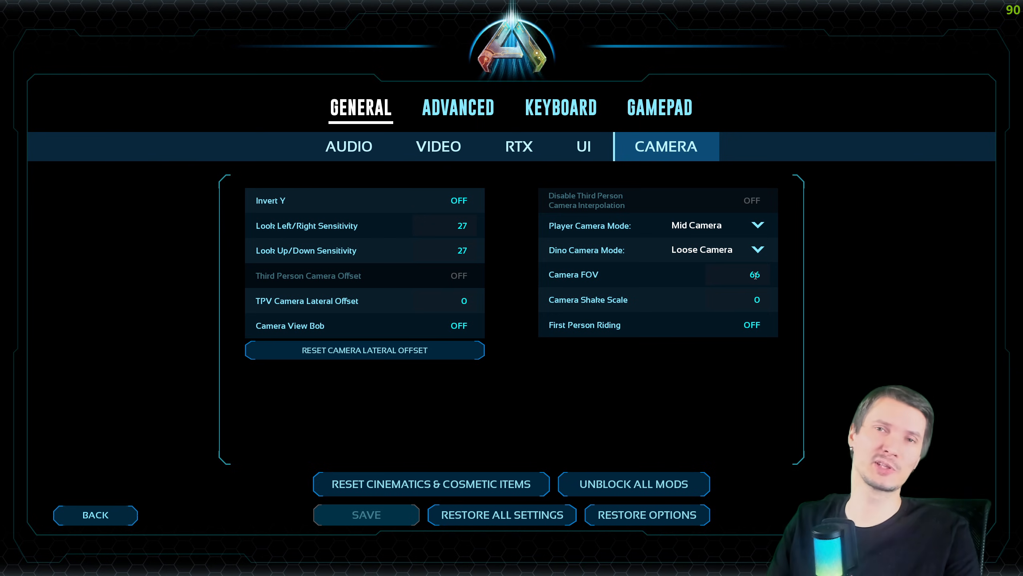
mouse_move(751, 287)
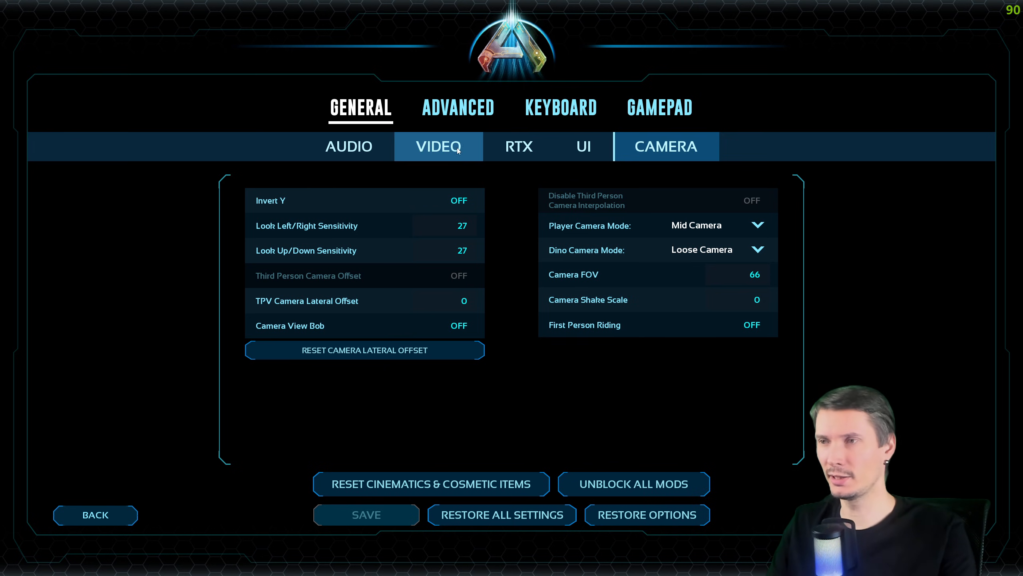
Step: Save the Video page with Resolution Scale at 100 and list the Window Mode choices
click(438, 146)
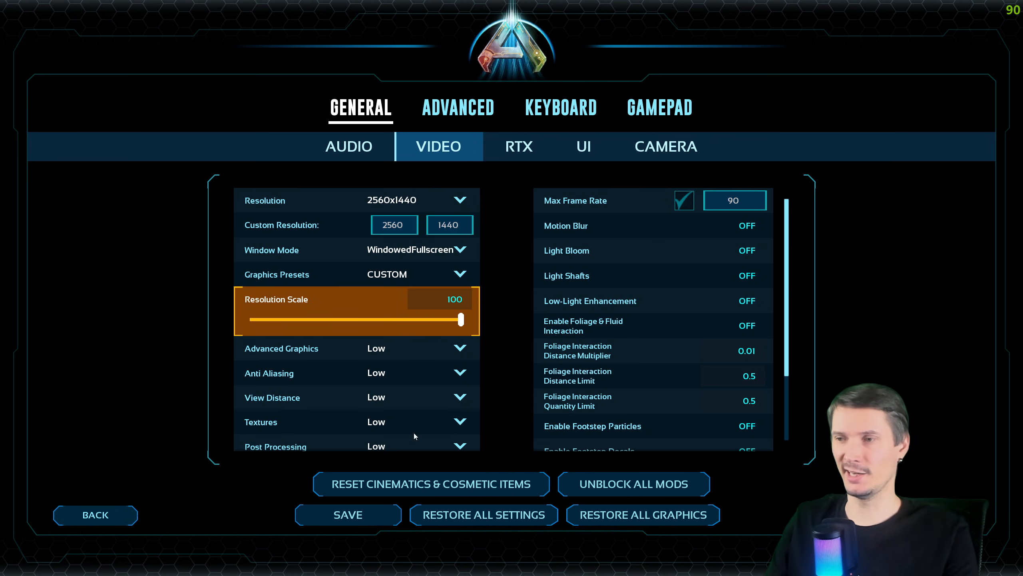
click(348, 514)
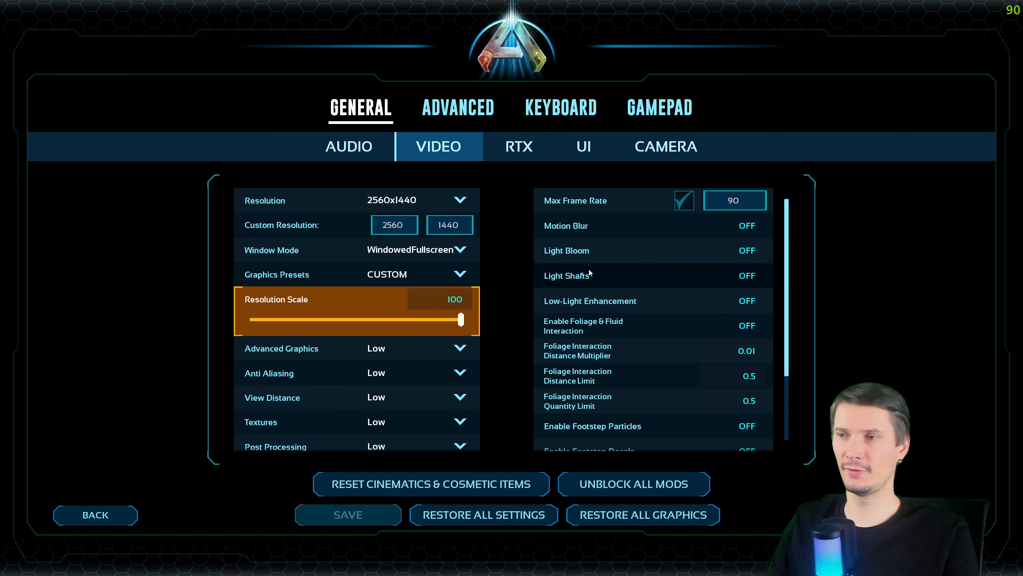
mouse_move(497, 213)
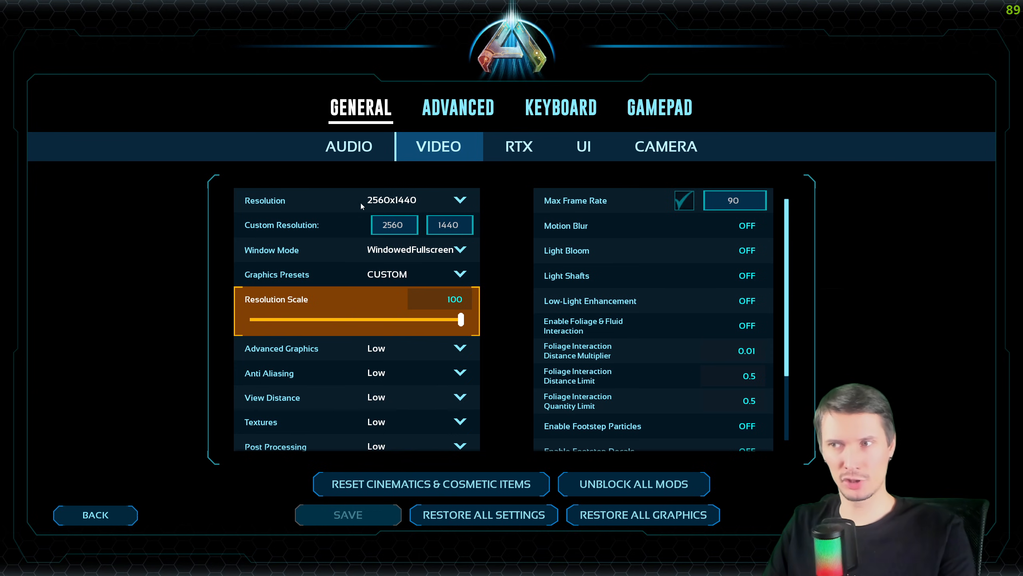
mouse_move(386, 251)
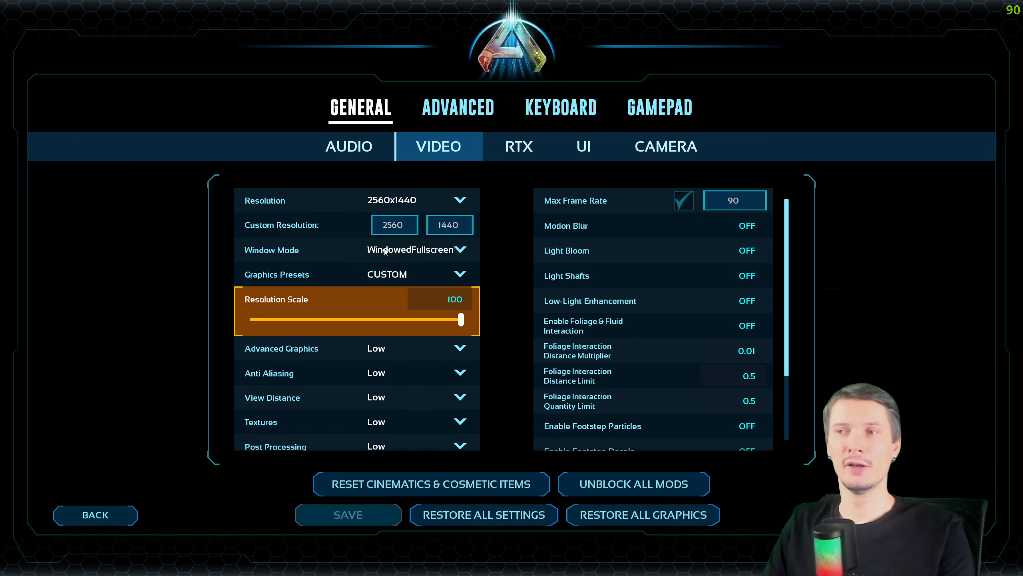
click(410, 250)
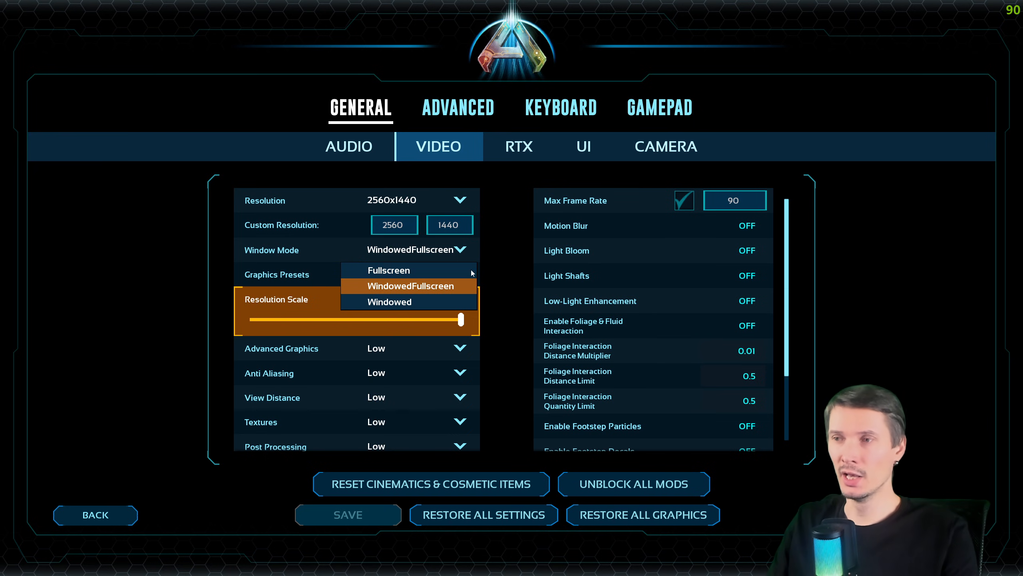
Step: Keep WindowedFullscreen, Resolution Scale 52, graphics options Low and Light Bloom off
click(409, 286)
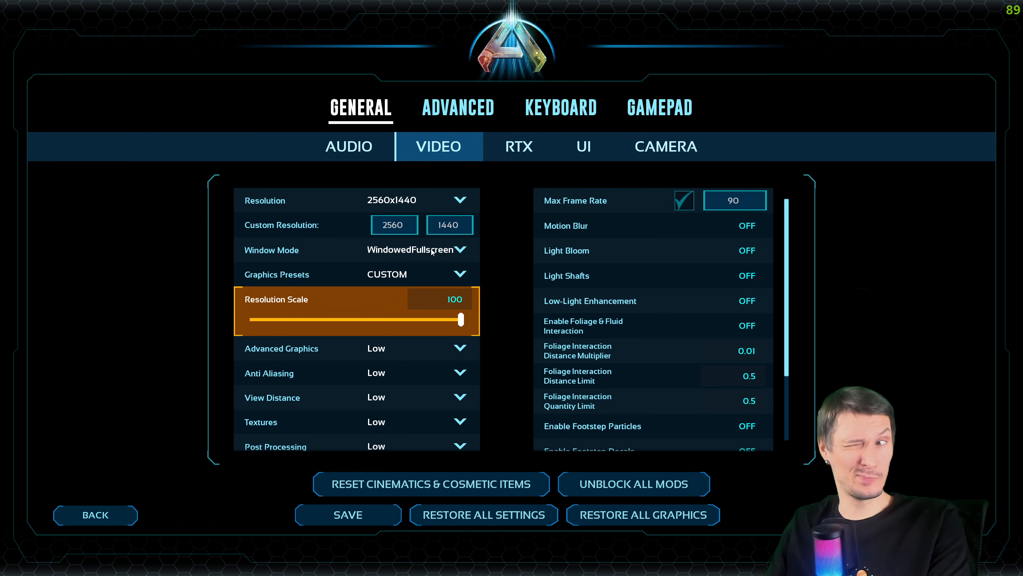
mouse_move(509, 241)
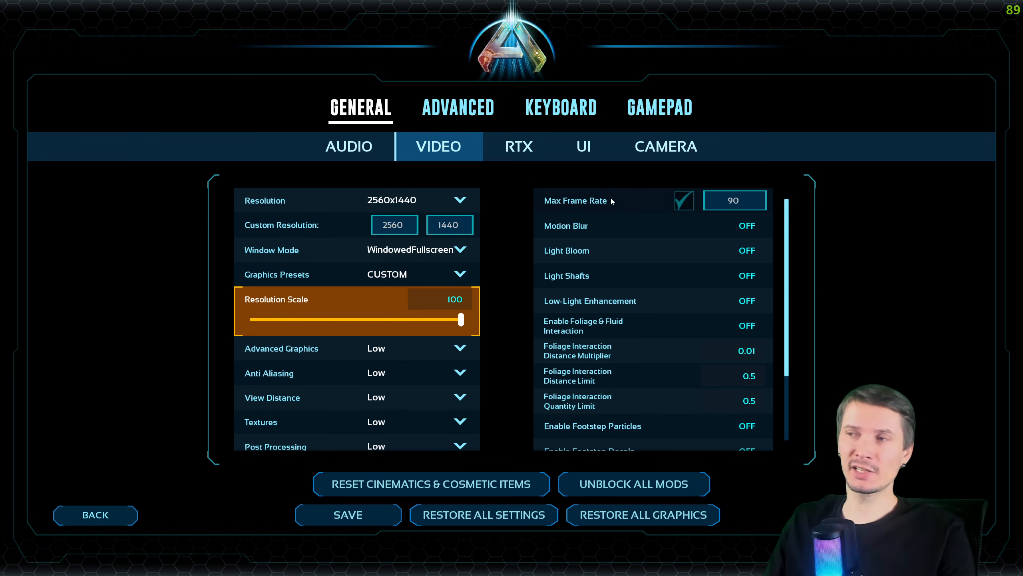
mouse_move(665, 205)
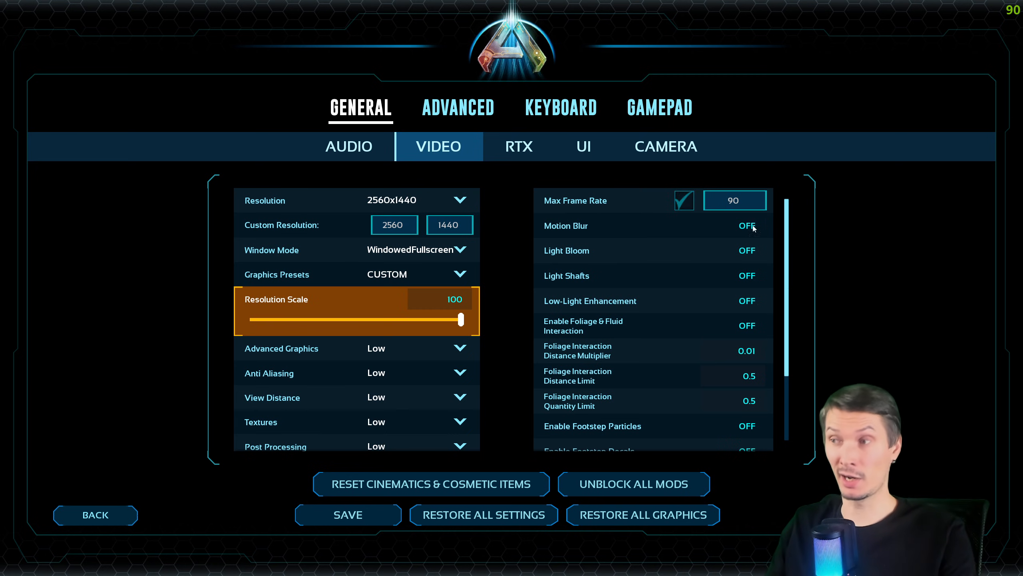
scroll(down, 3)
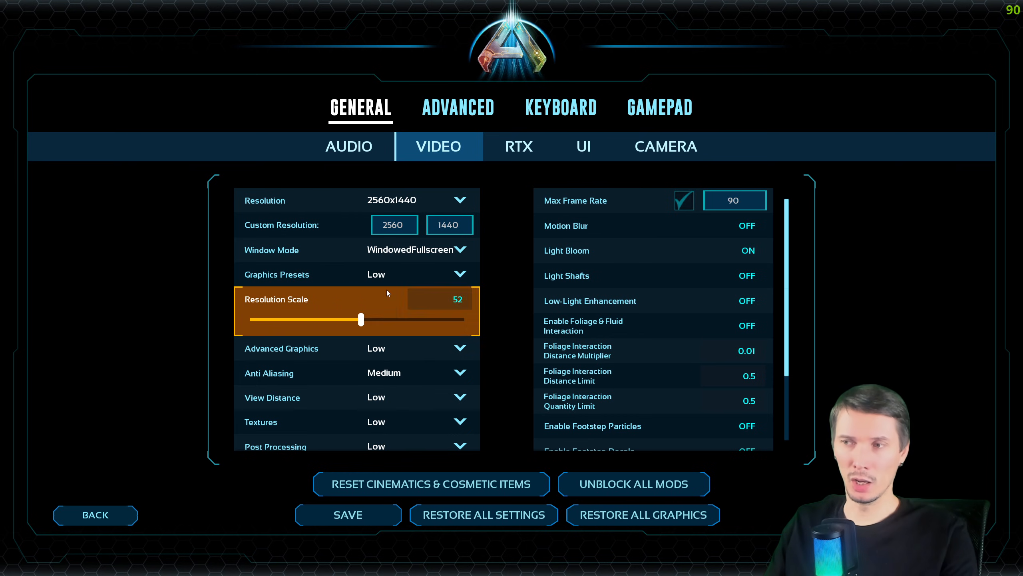
scroll(down, 3)
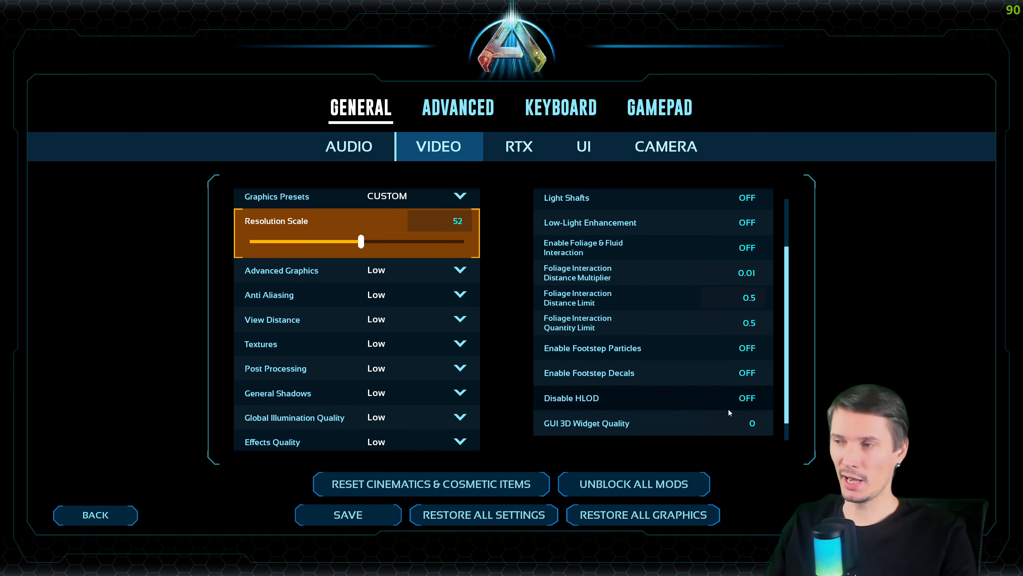
scroll(up, 3)
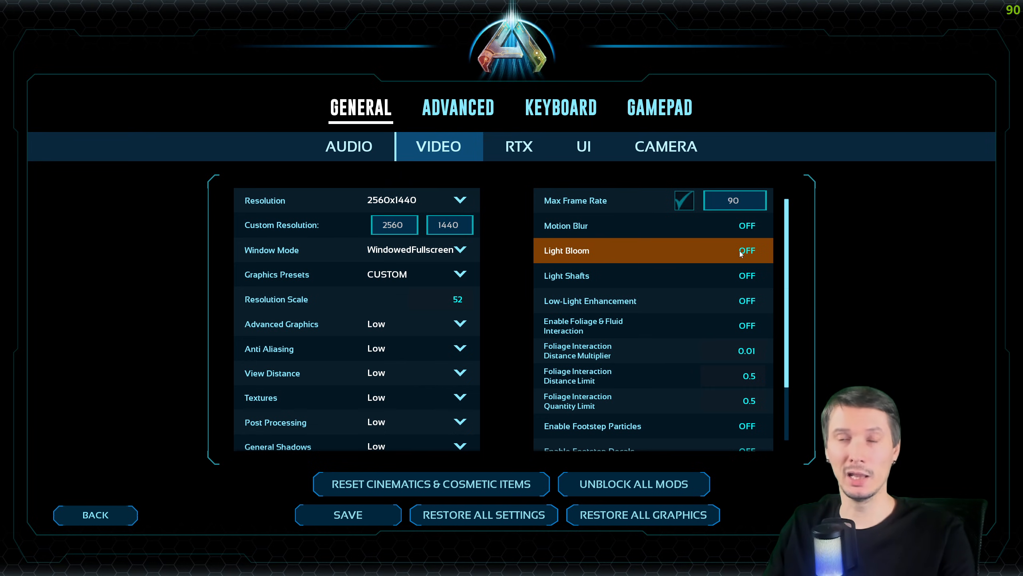
mouse_move(819, 255)
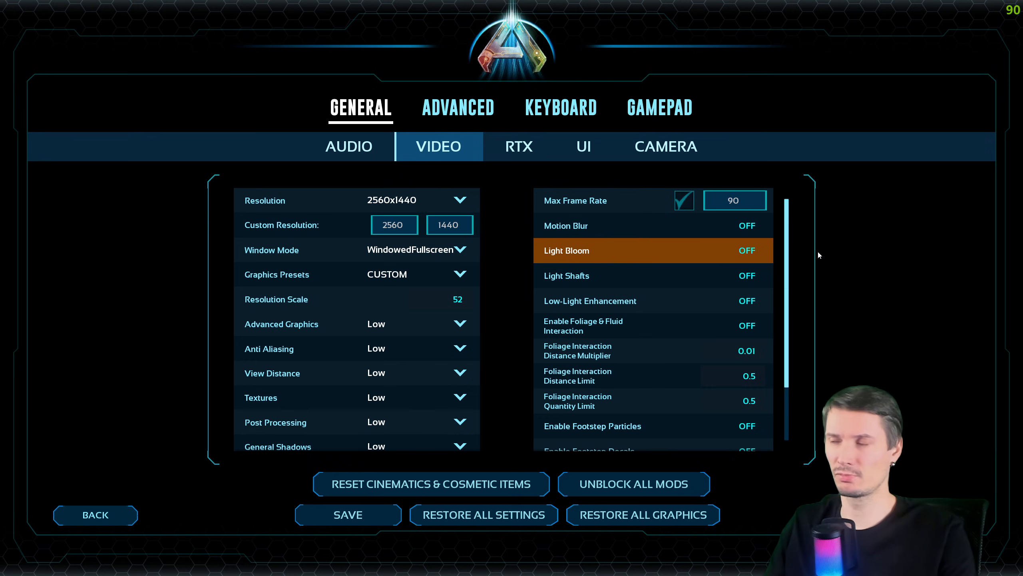
mouse_move(532, 223)
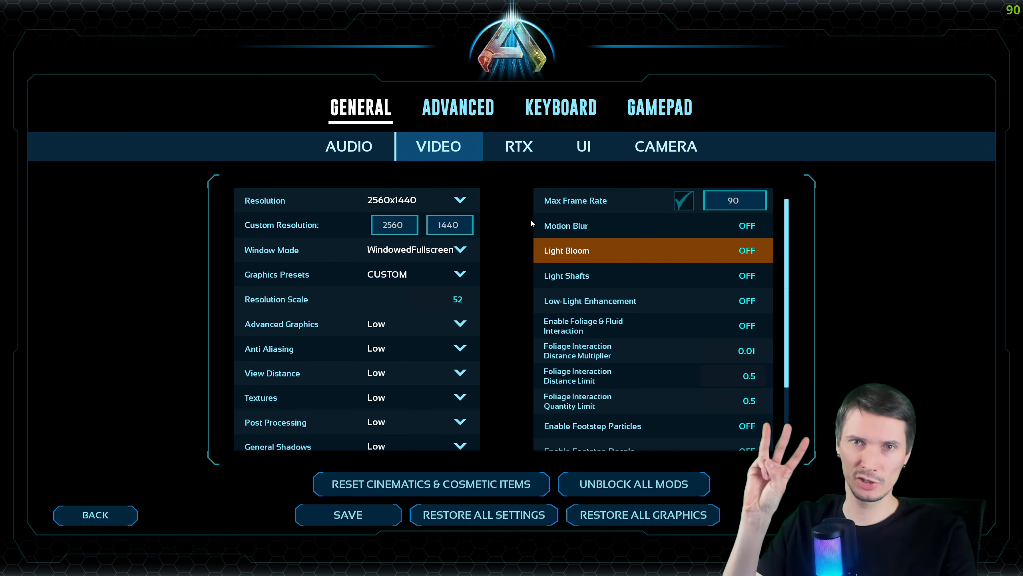
scroll(down, 3)
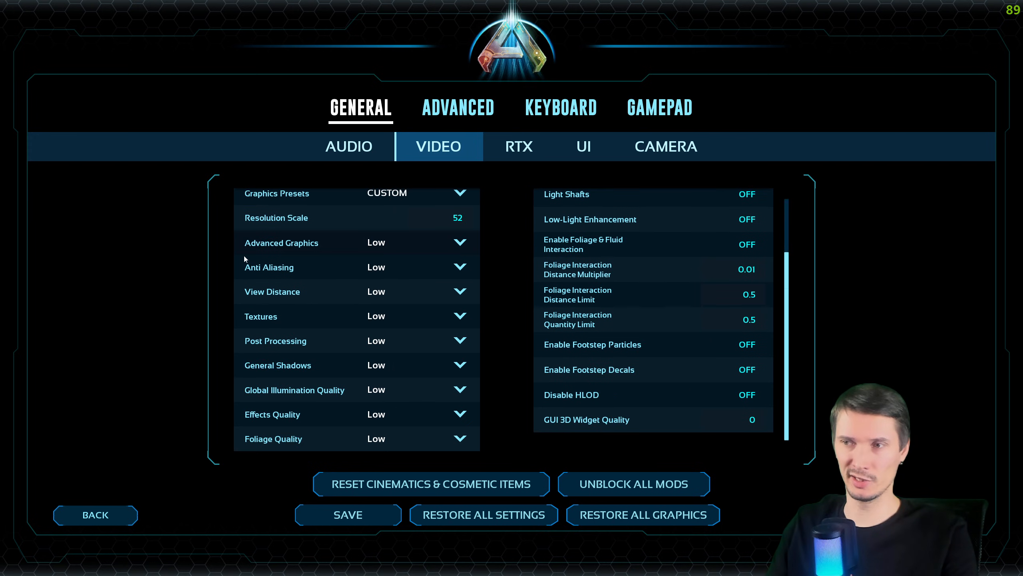
mouse_move(341, 247)
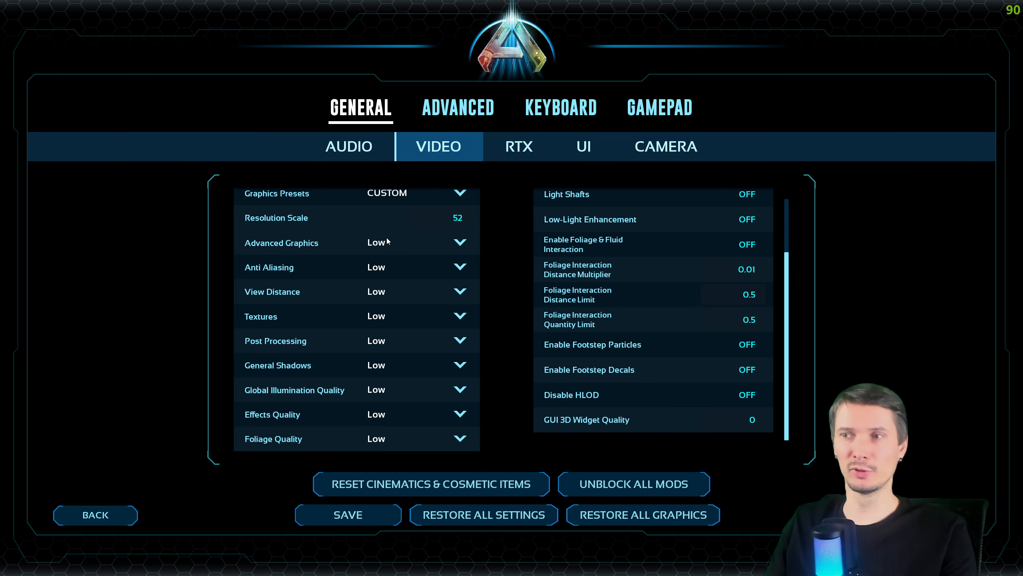
click(460, 291)
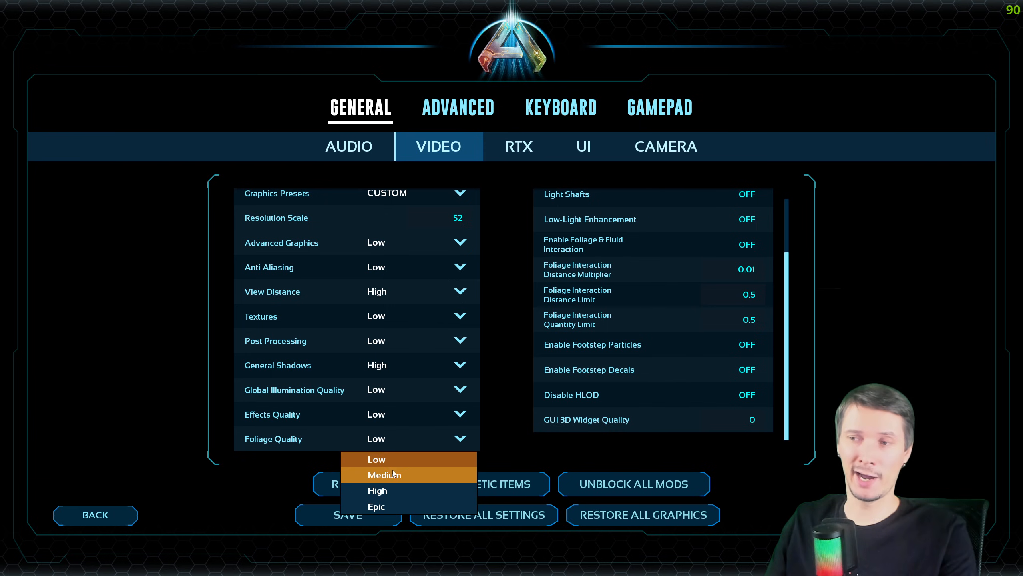
click(377, 490)
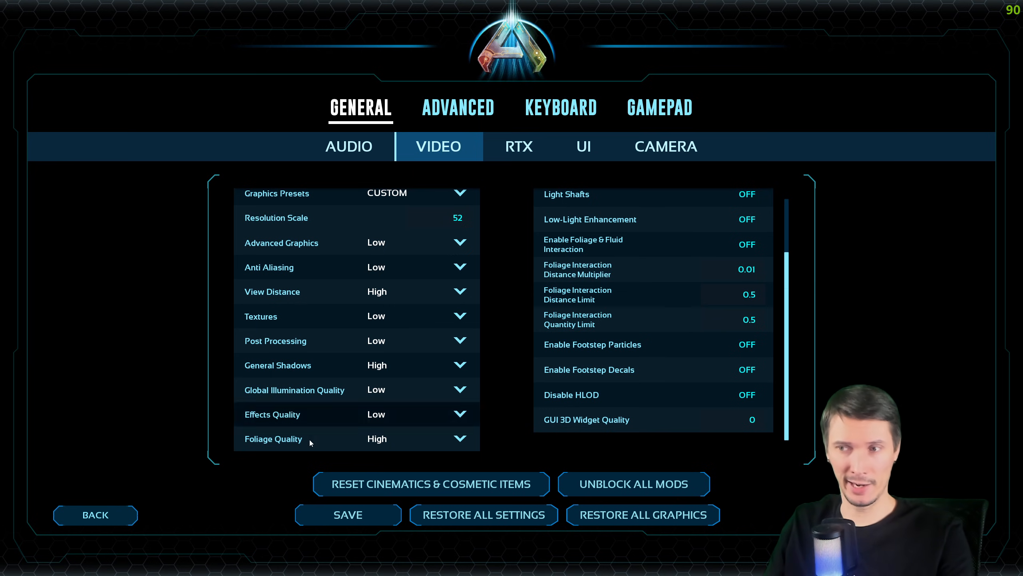
mouse_move(518, 335)
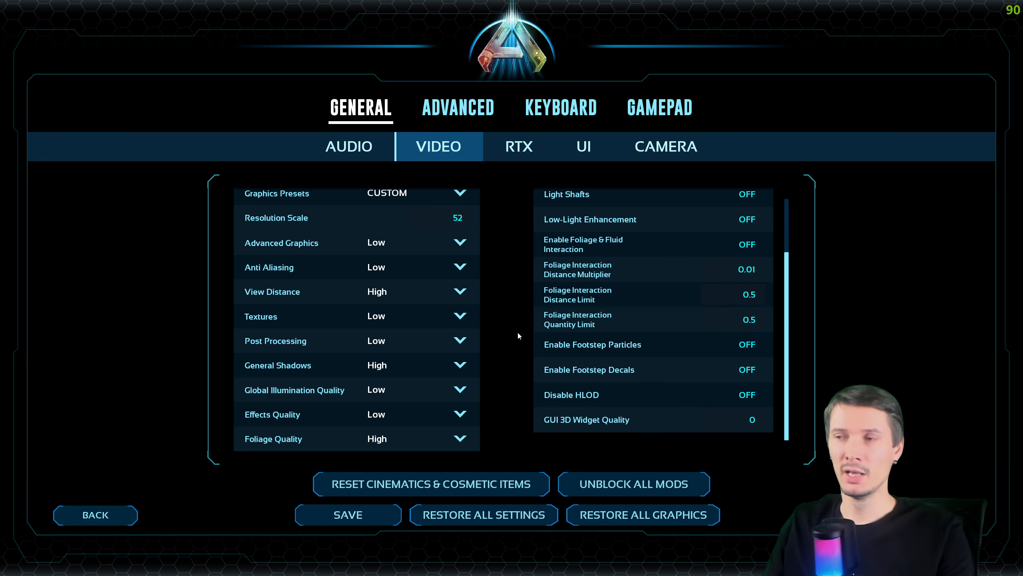
mouse_move(519, 336)
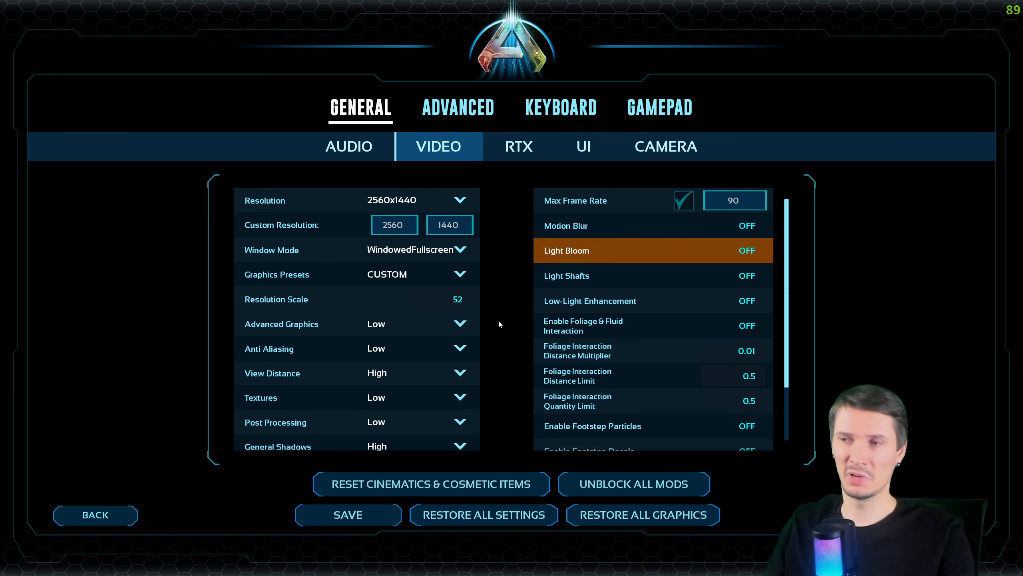
mouse_move(379, 282)
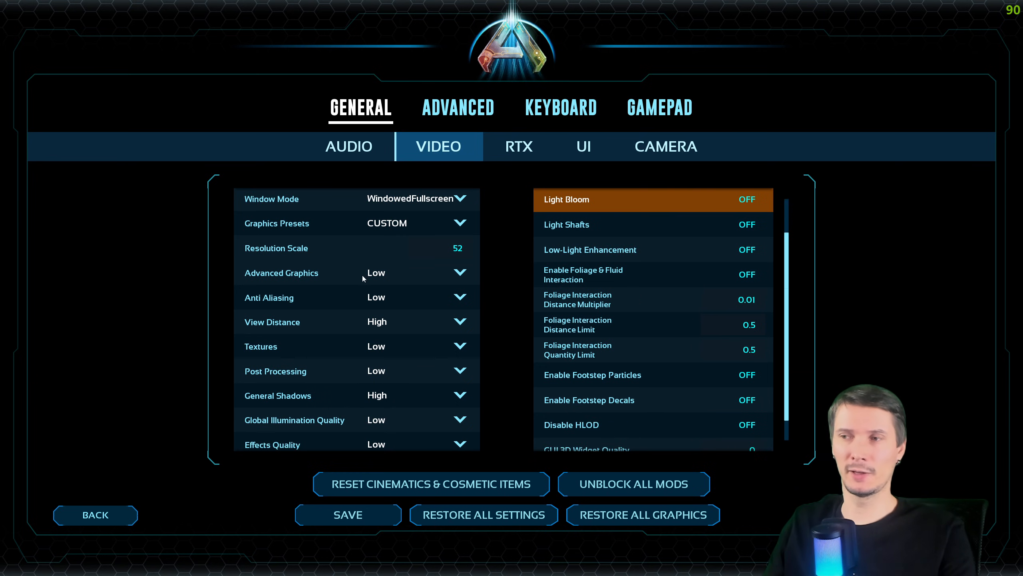
mouse_move(378, 320)
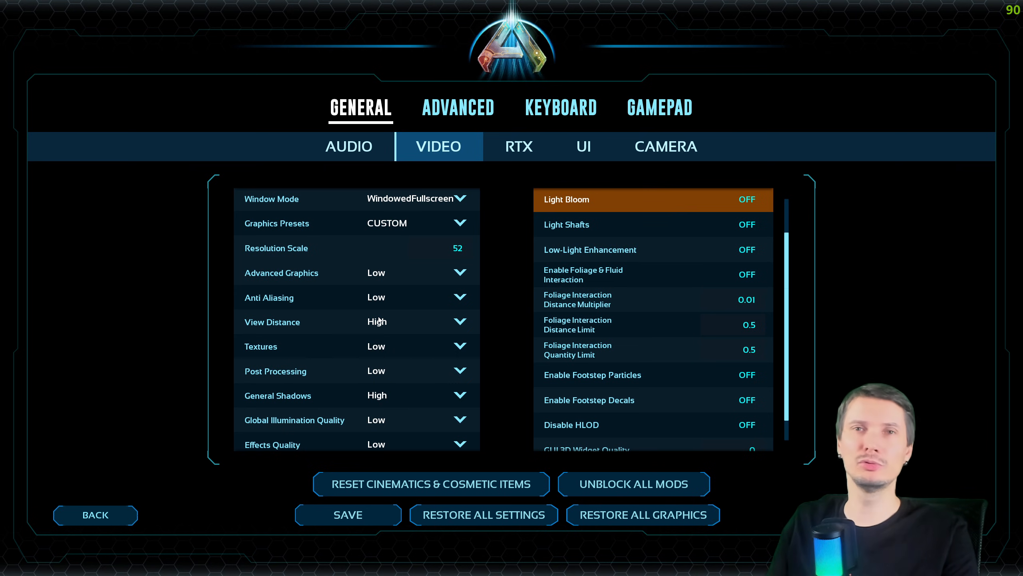
mouse_move(382, 321)
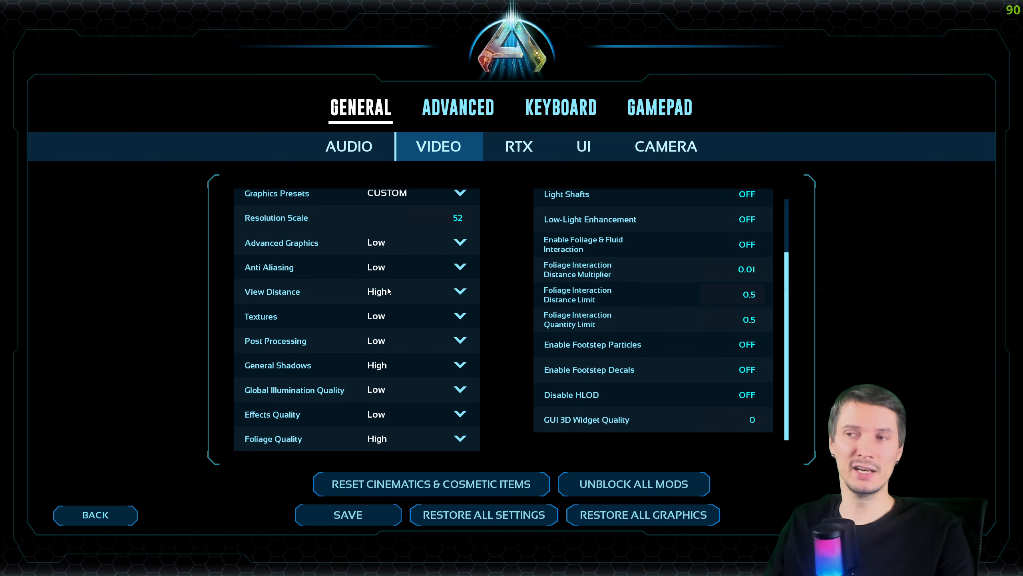
mouse_move(351, 366)
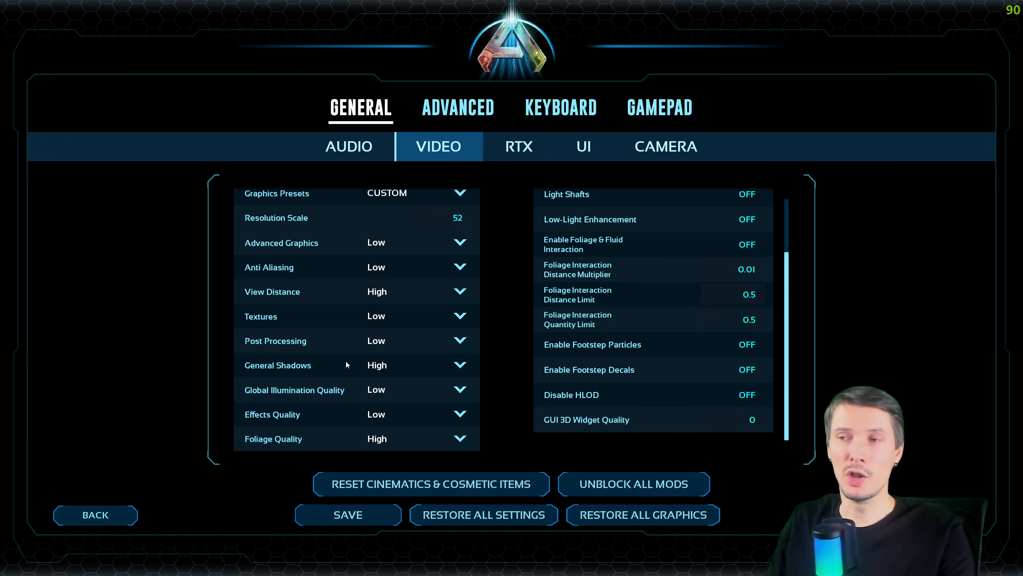
mouse_move(367, 368)
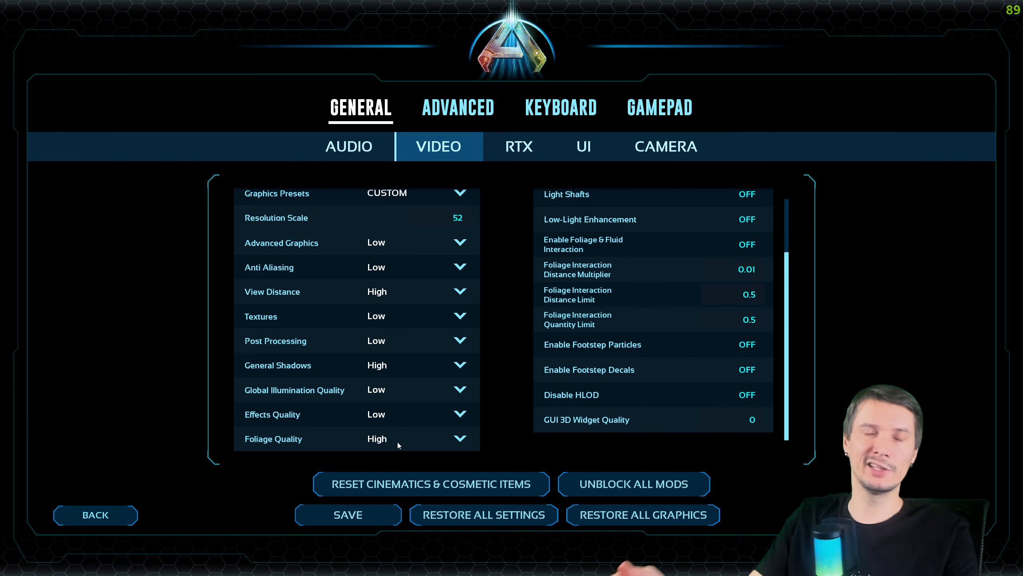
mouse_move(374, 382)
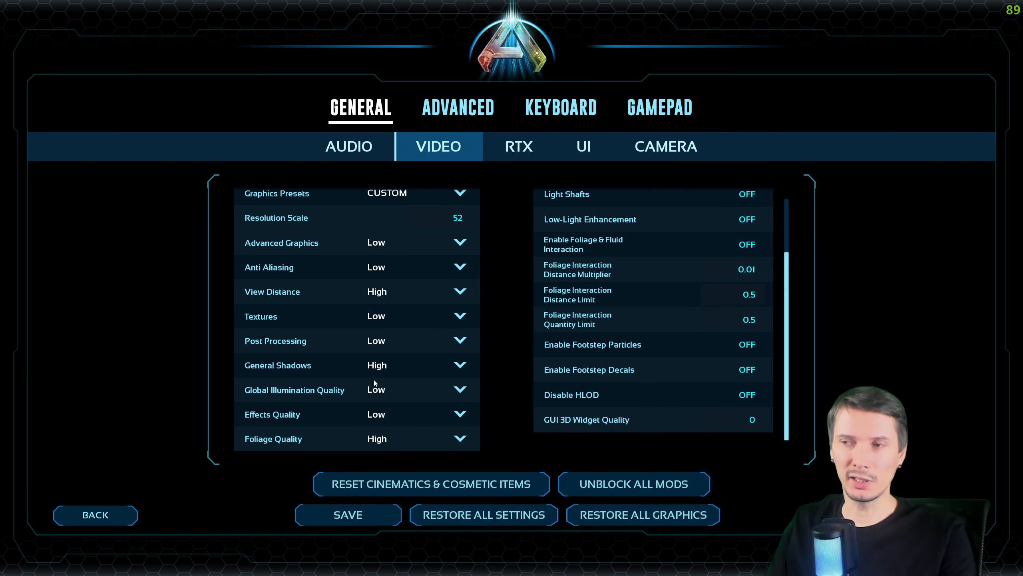
mouse_move(518, 411)
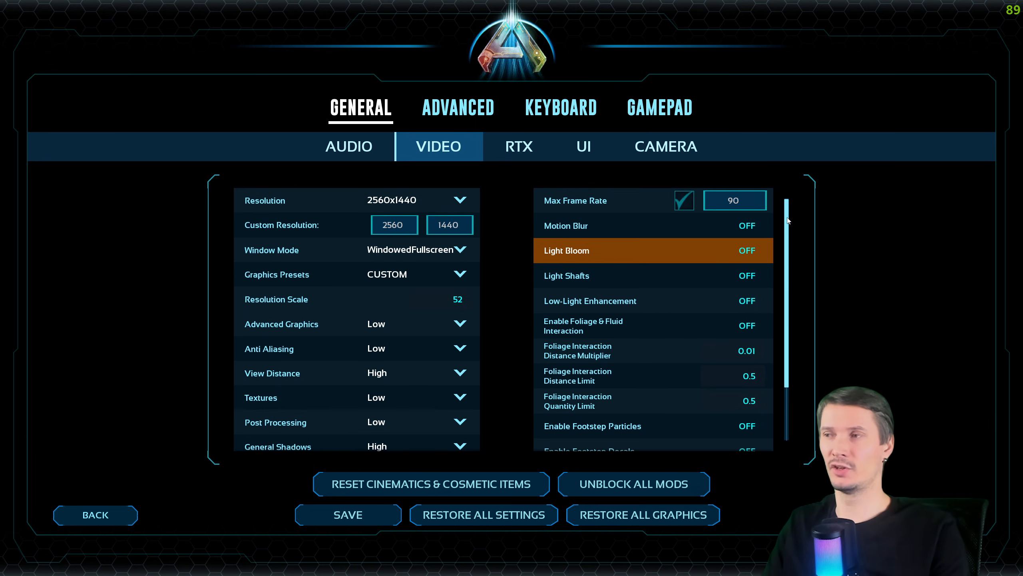
Step: Scroll the video list to Light Shafts and switch it on, leaving bloom and motion blur off
scroll(down, 3)
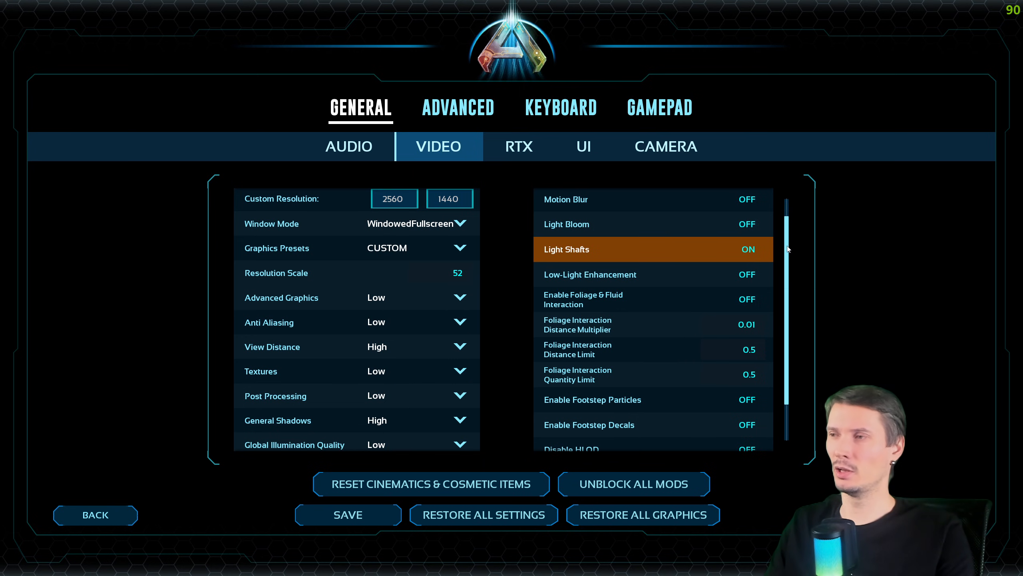
scroll(down, 3)
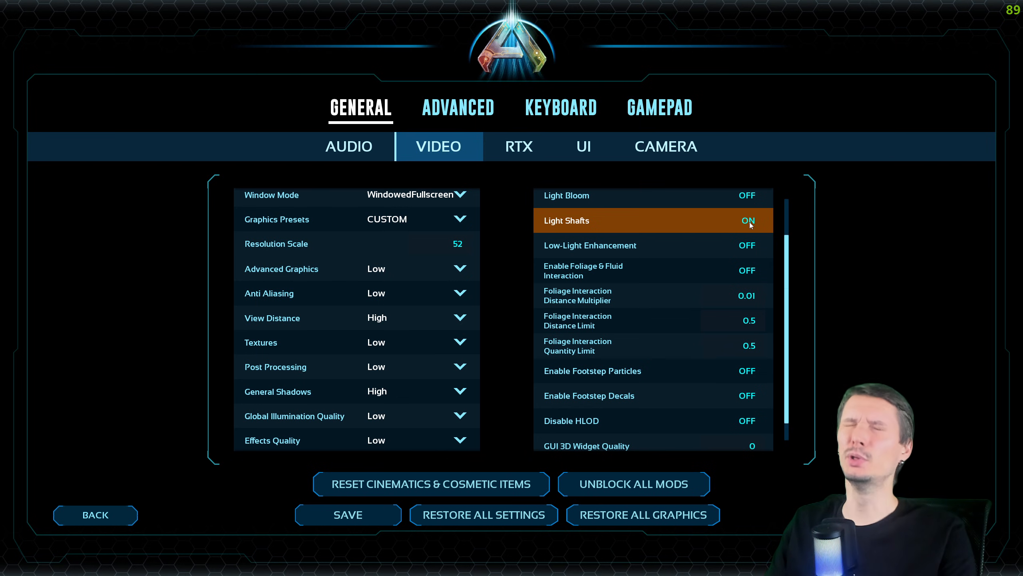
mouse_move(743, 224)
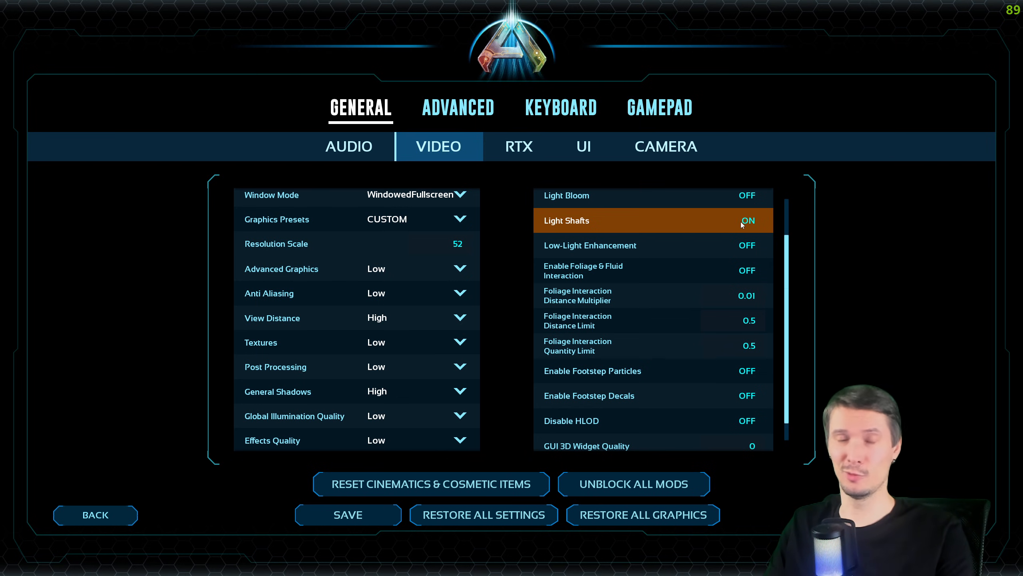
mouse_move(679, 264)
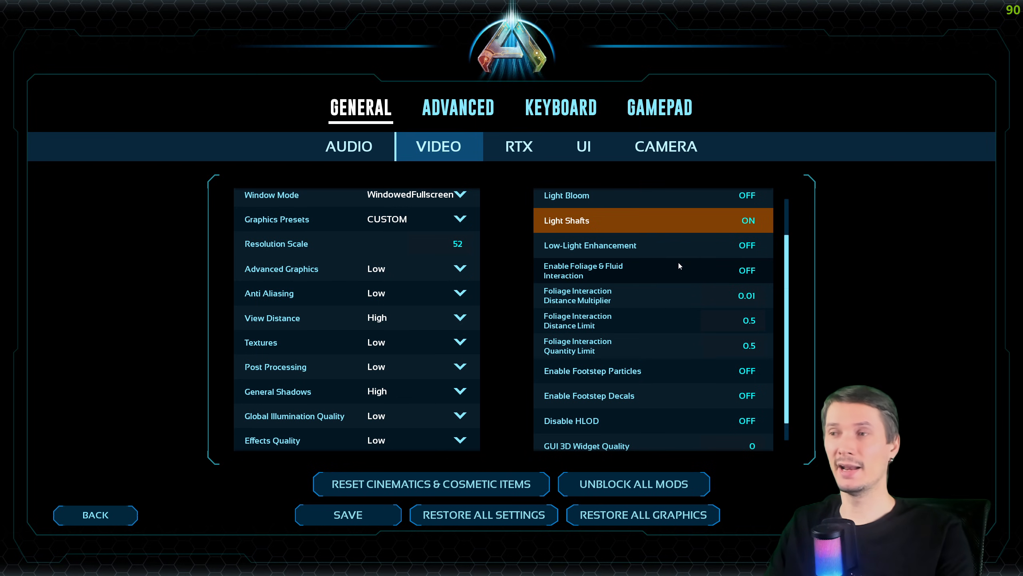
scroll(down, 3)
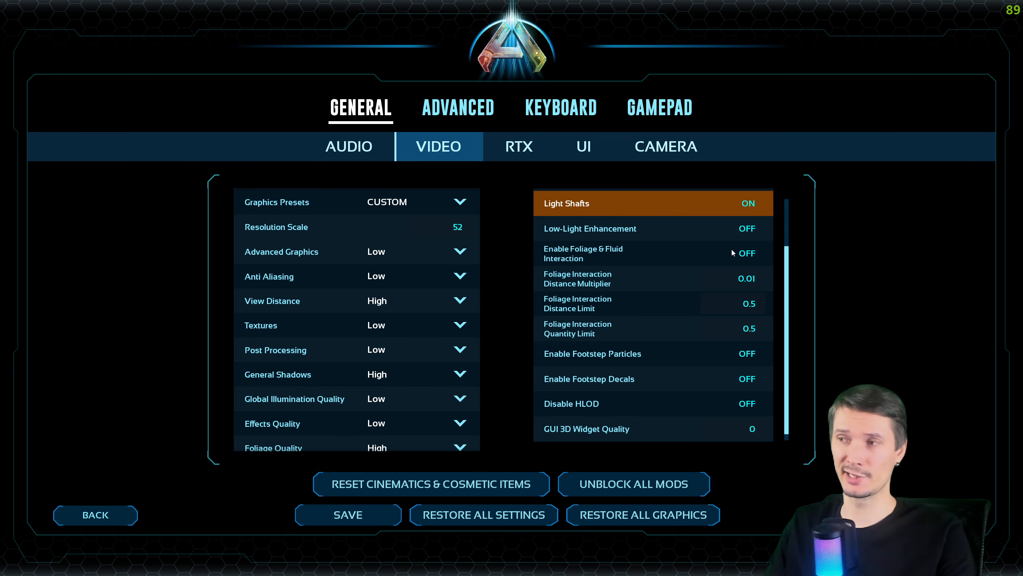
mouse_move(649, 253)
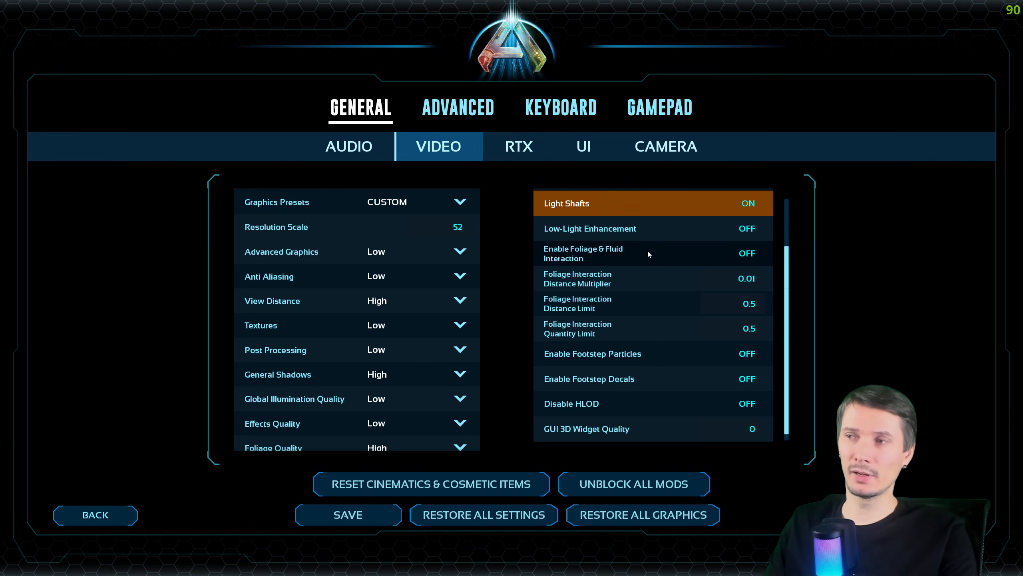
Step: Enable Foliage & Fluid Interaction with distance multiplier, distance limit and quantity limit at 1
click(747, 254)
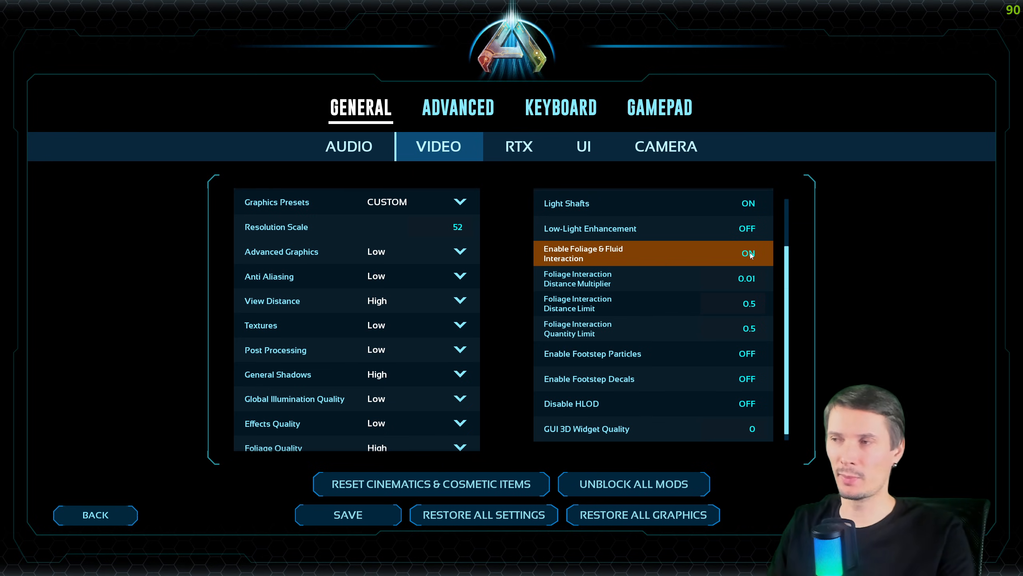
scroll(down, 3)
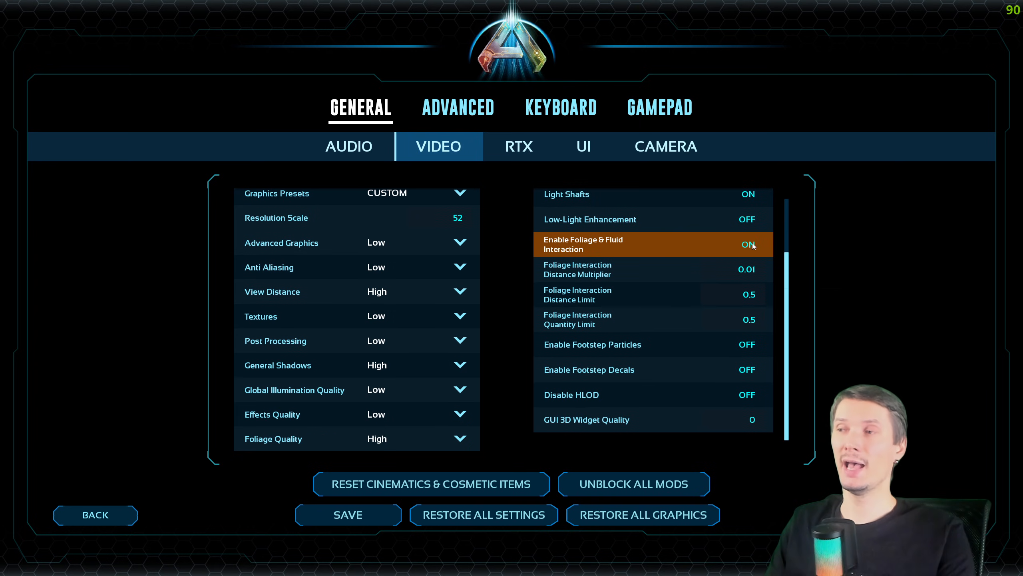
mouse_move(751, 247)
text(1)
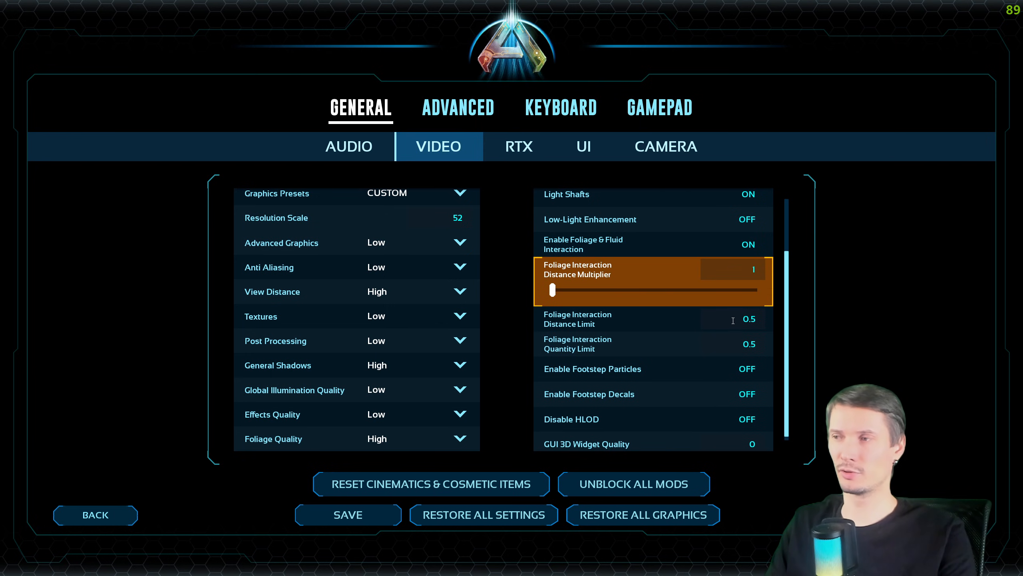
click(651, 320)
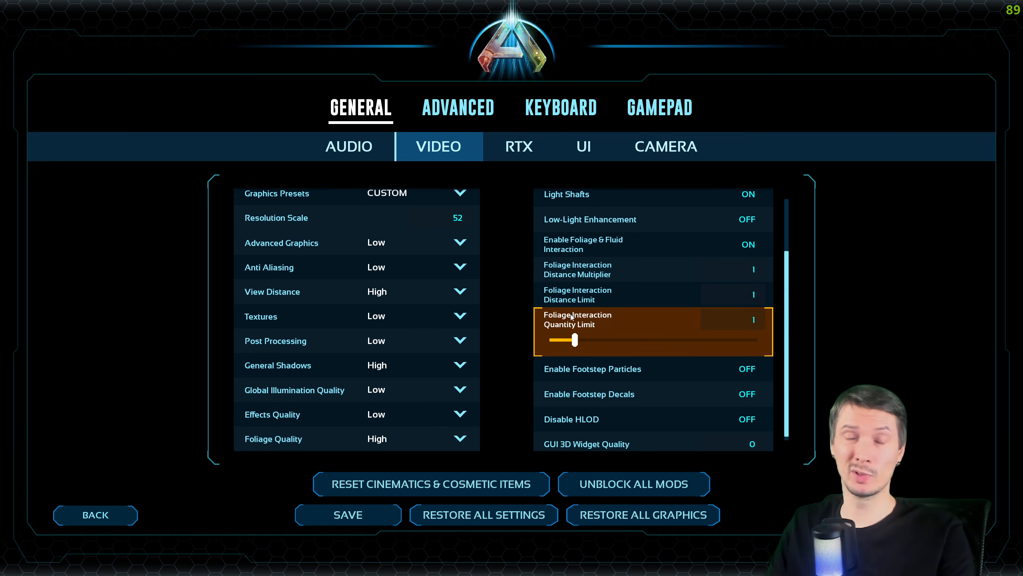
mouse_move(596, 327)
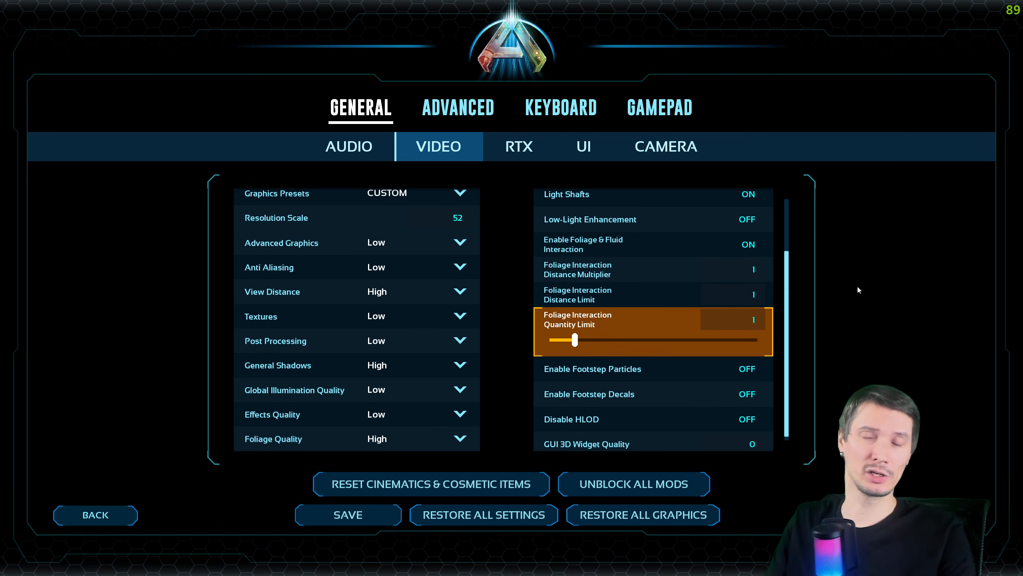
mouse_move(741, 283)
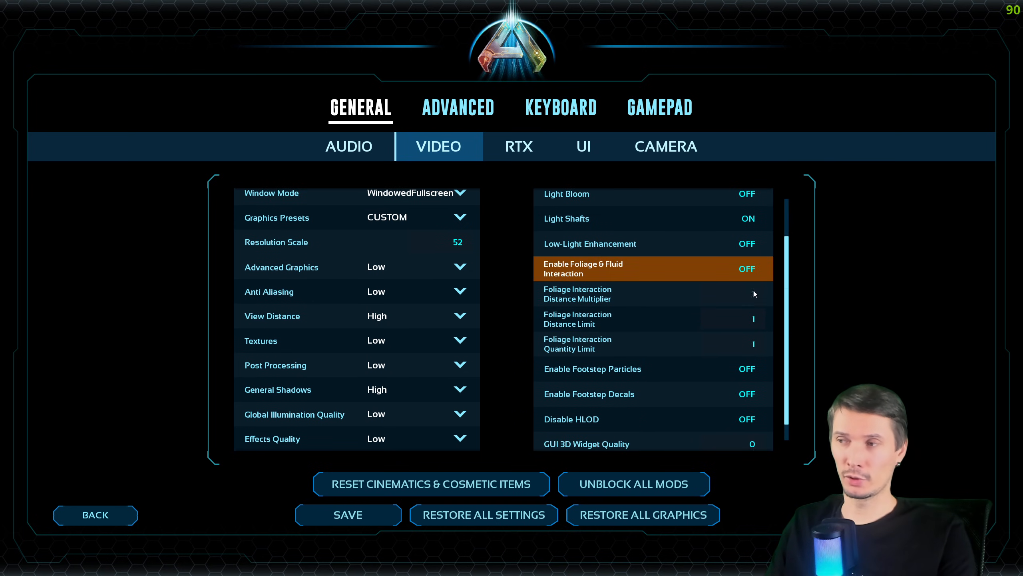
Step: Switch Foliage & Fluid Interaction back on and keep the video settings saved
click(746, 268)
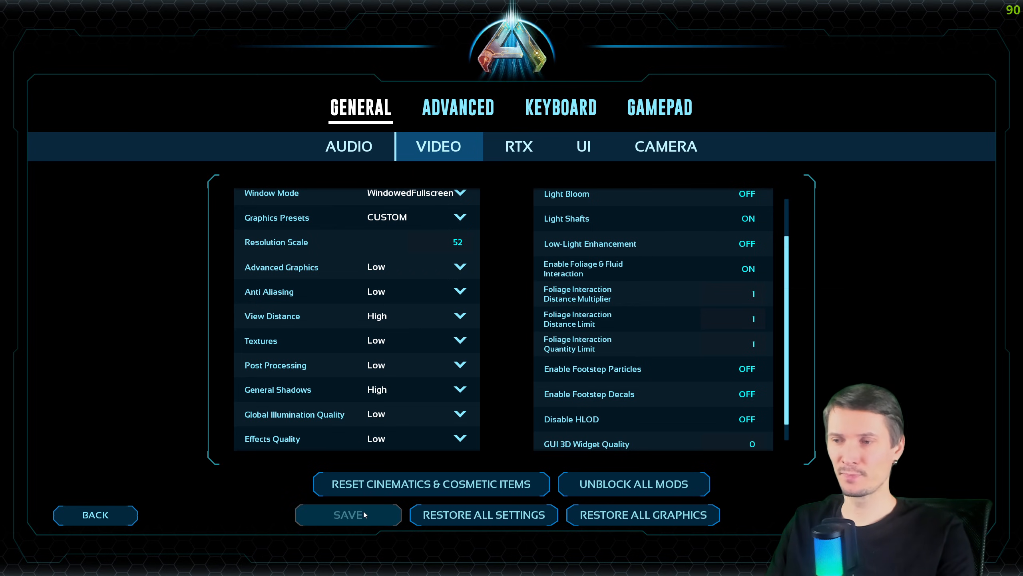
mouse_move(620, 209)
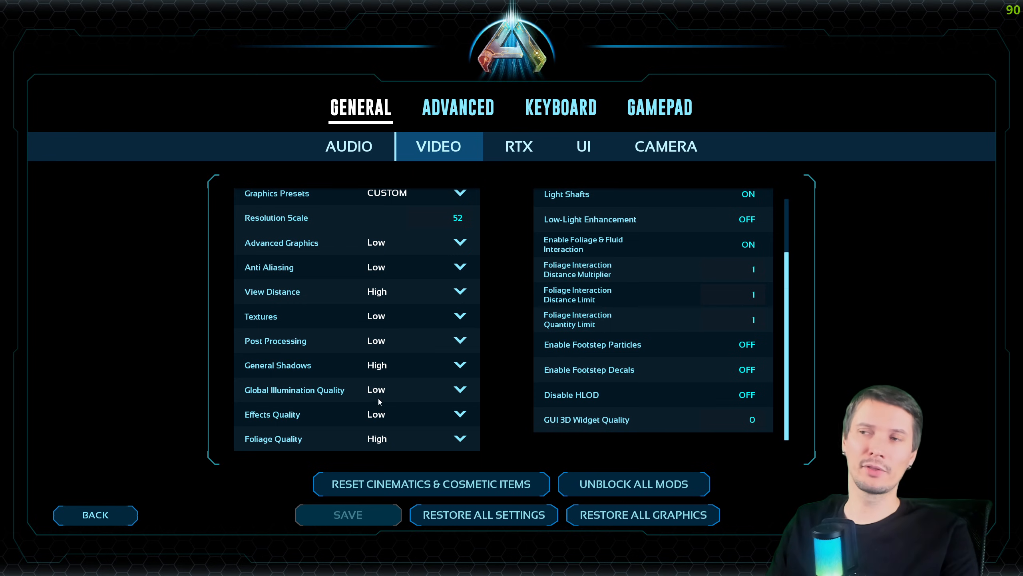
mouse_move(380, 402)
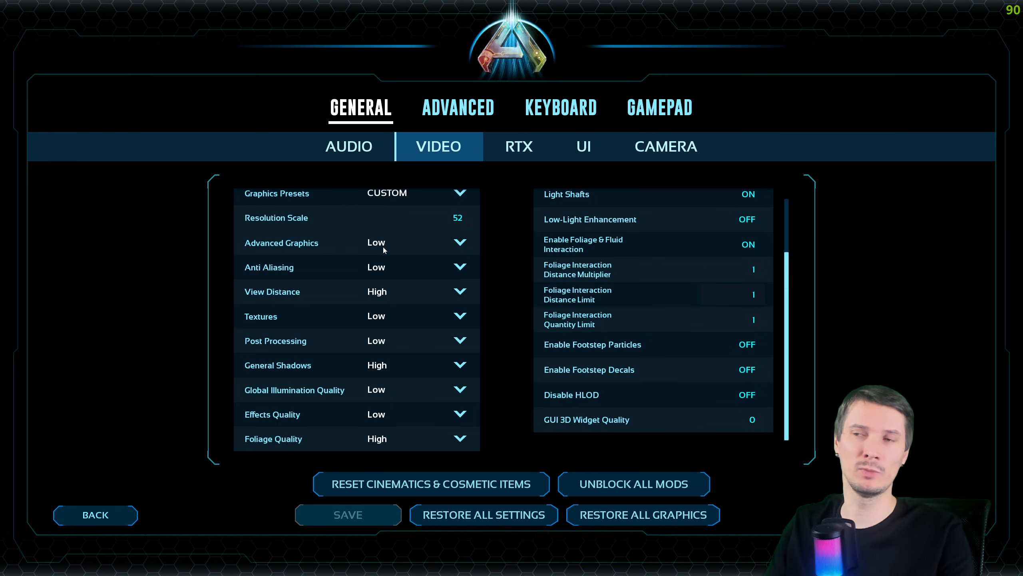
mouse_move(467, 249)
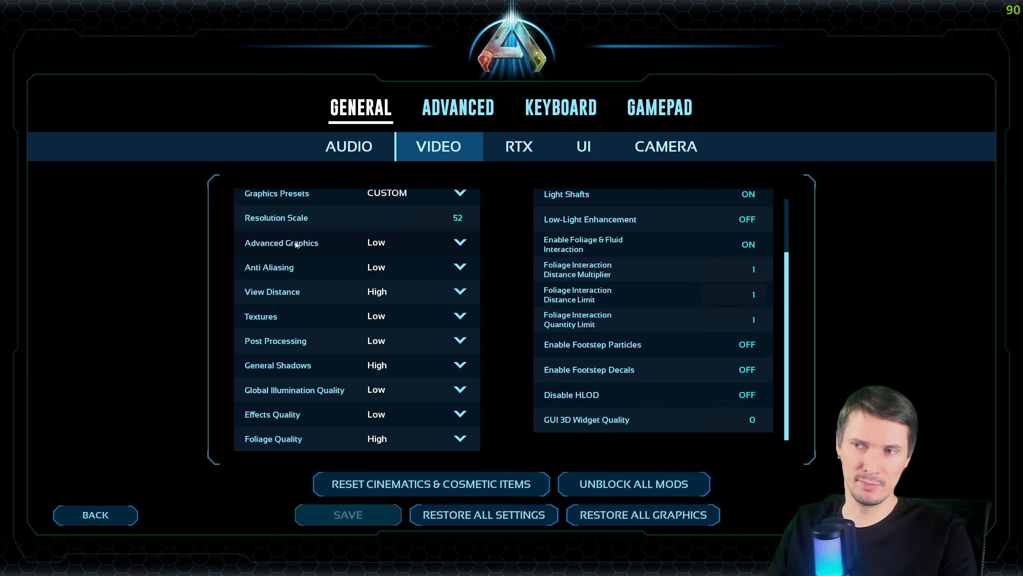
mouse_move(343, 247)
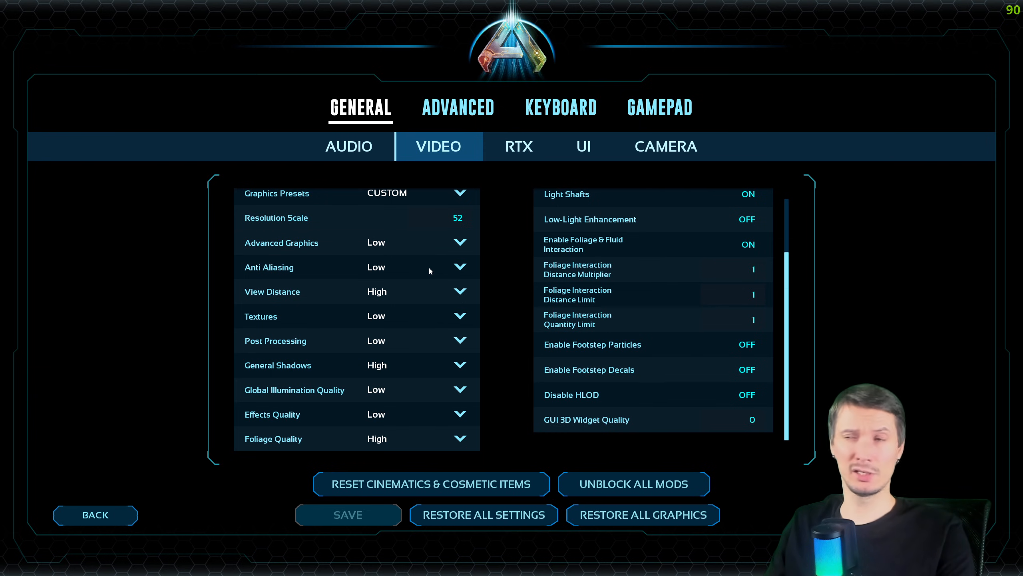
mouse_move(327, 268)
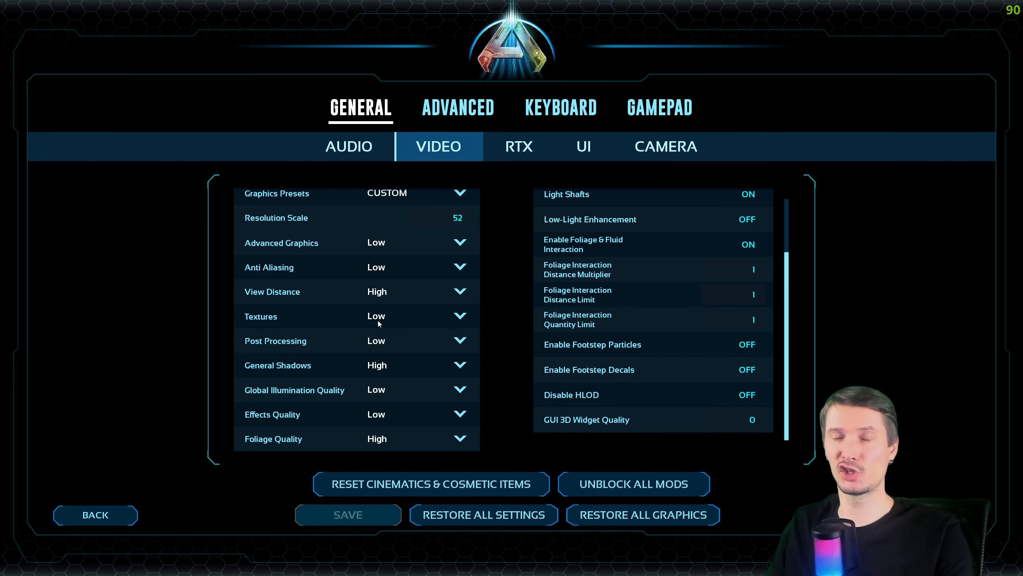
mouse_move(392, 320)
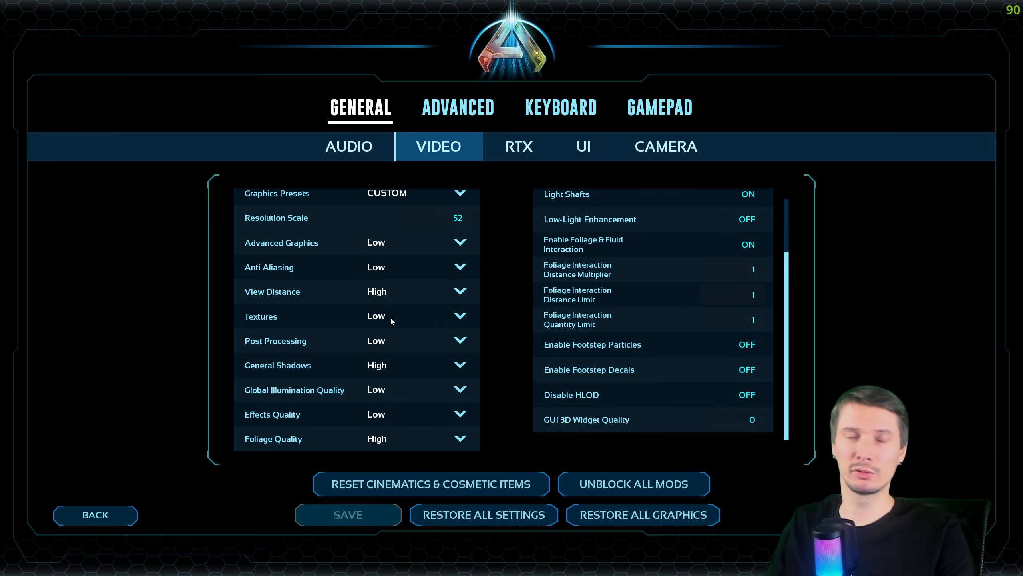
mouse_move(436, 319)
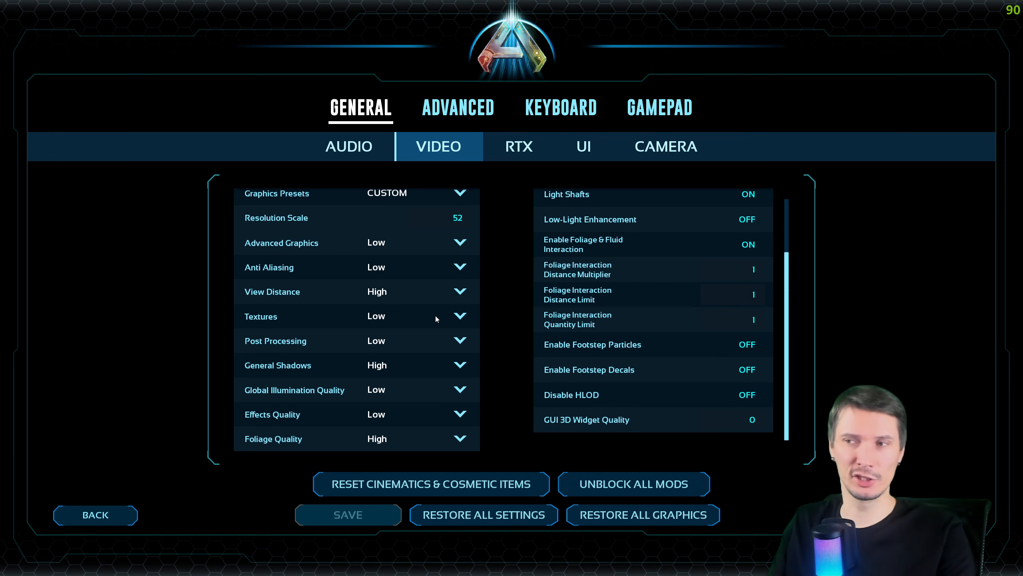
mouse_move(378, 315)
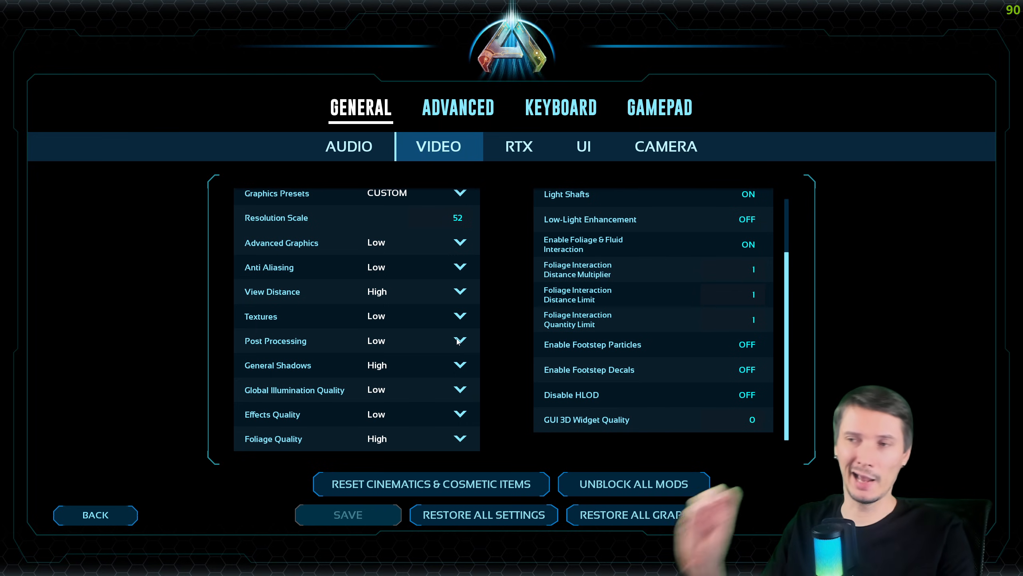
mouse_move(339, 339)
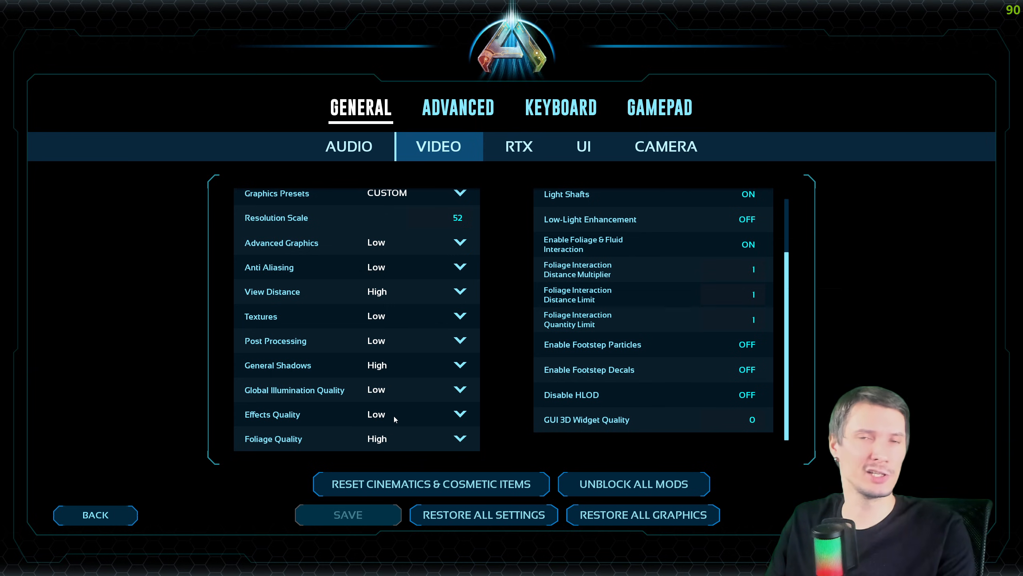
mouse_move(326, 391)
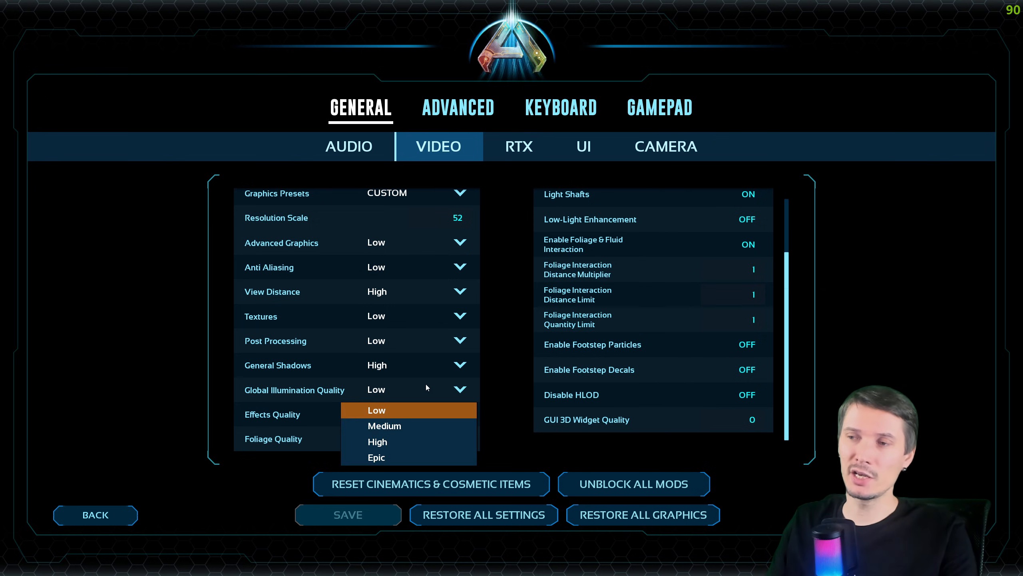
mouse_move(396, 442)
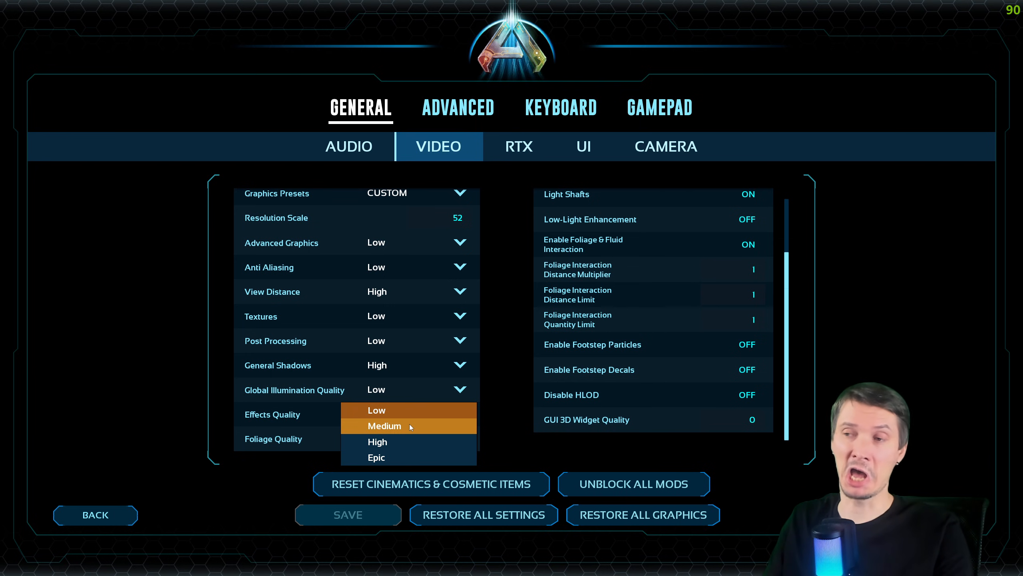
Step: Change Global Illumination Quality from Low to High in the video list
click(377, 442)
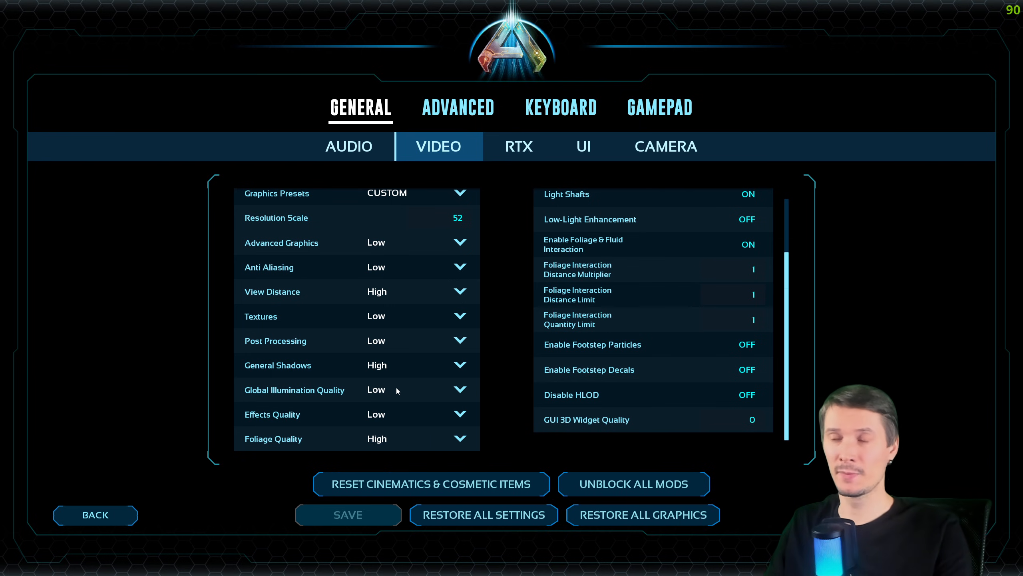
click(458, 414)
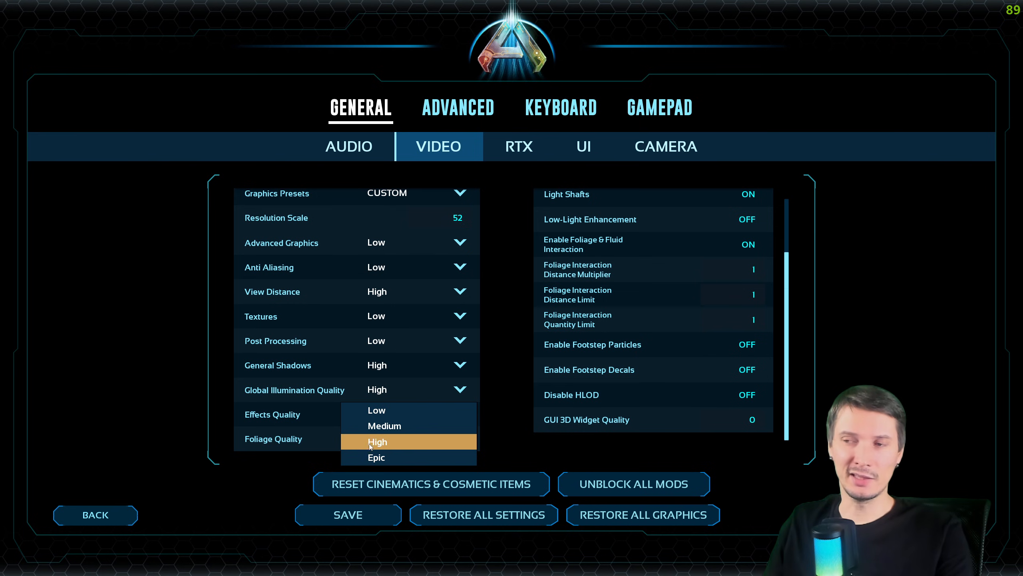
mouse_move(376, 410)
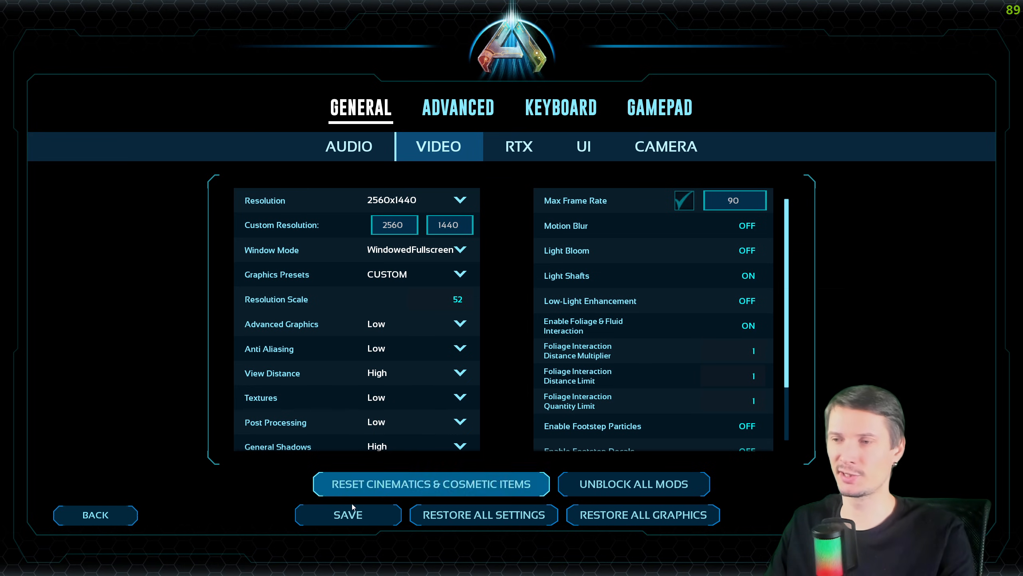
Step: Save the video settings, then raise Resolution Scale from 52 to 100
click(347, 514)
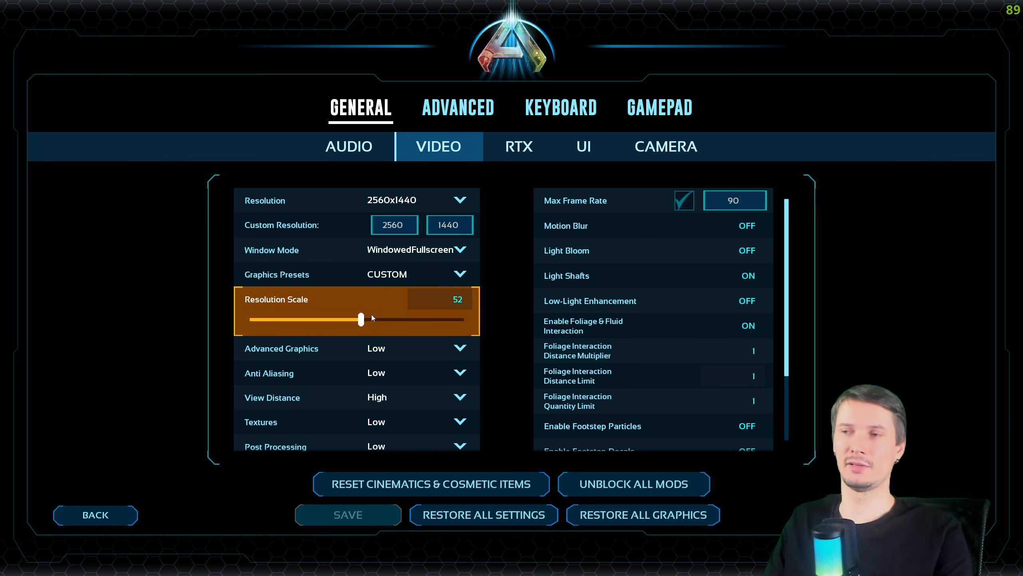
drag(360, 319, 461, 319)
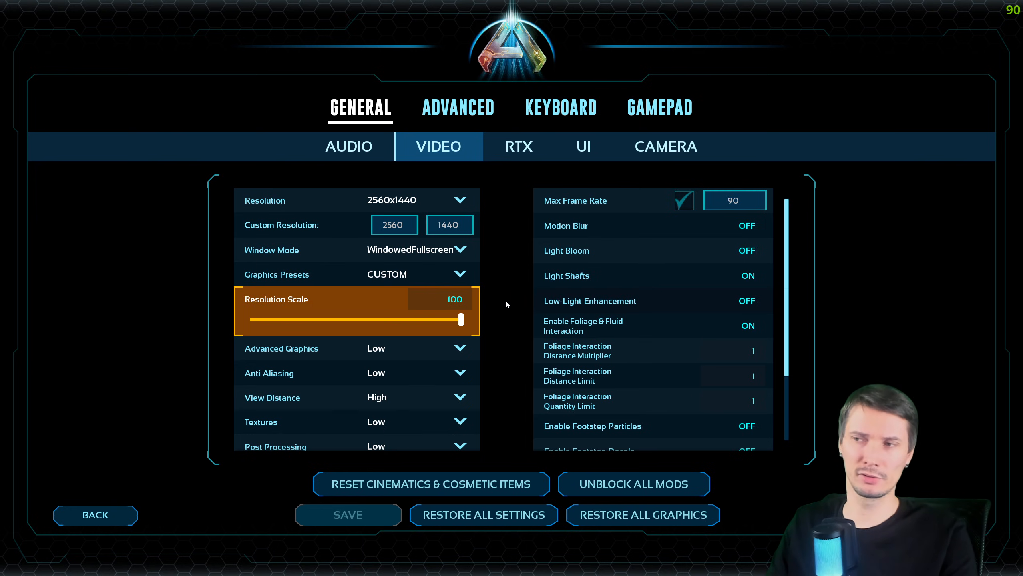
mouse_move(480, 265)
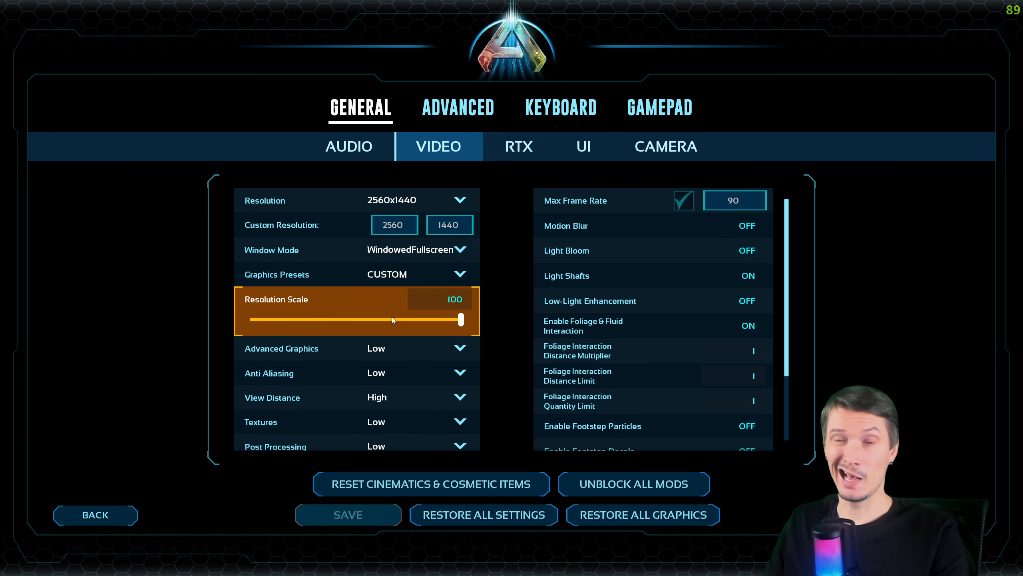
scroll(down, 3)
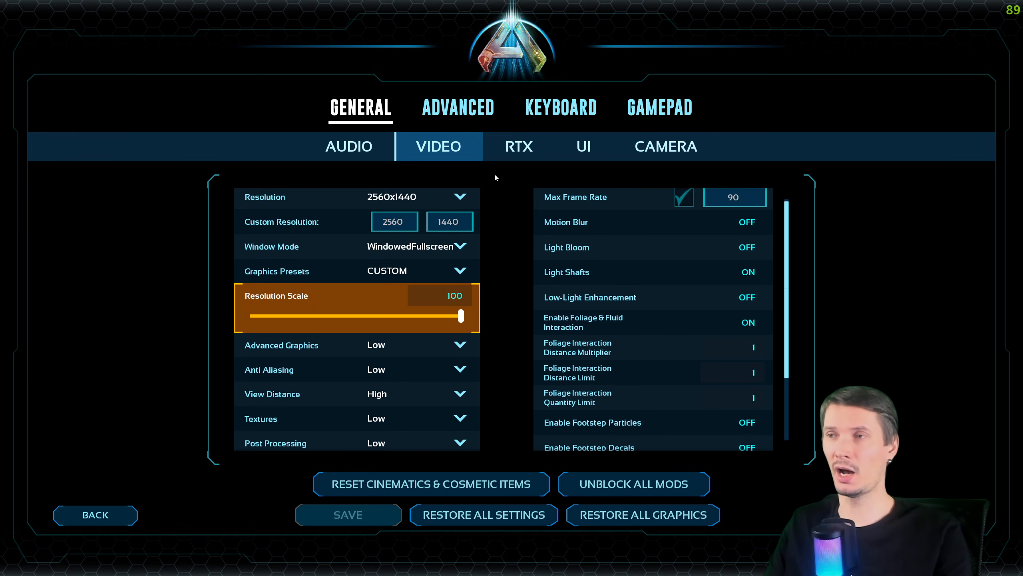
mouse_move(510, 166)
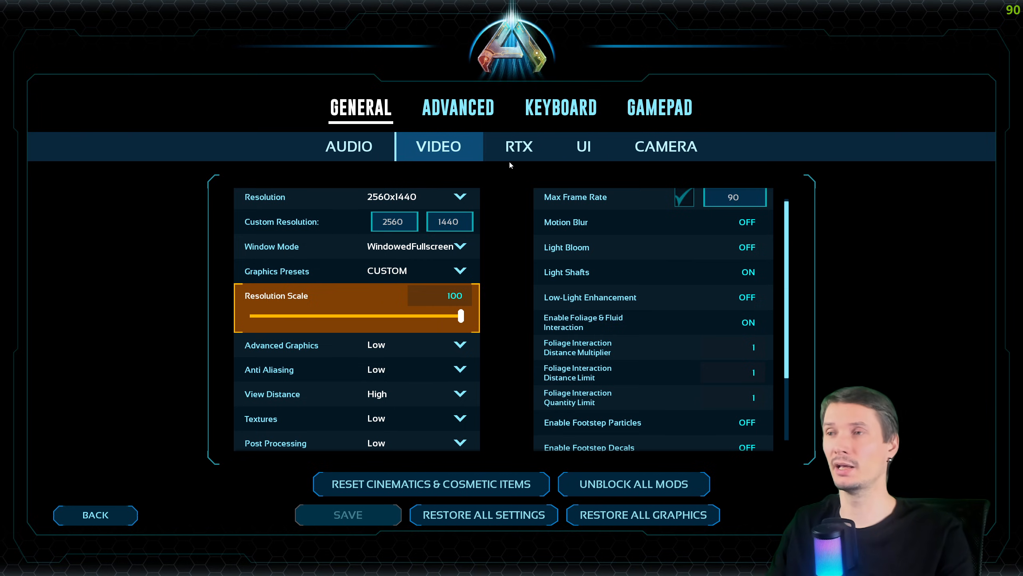
Step: Switch Nvidia DLSS on in the RTX settings, Super Resolution still off
click(519, 146)
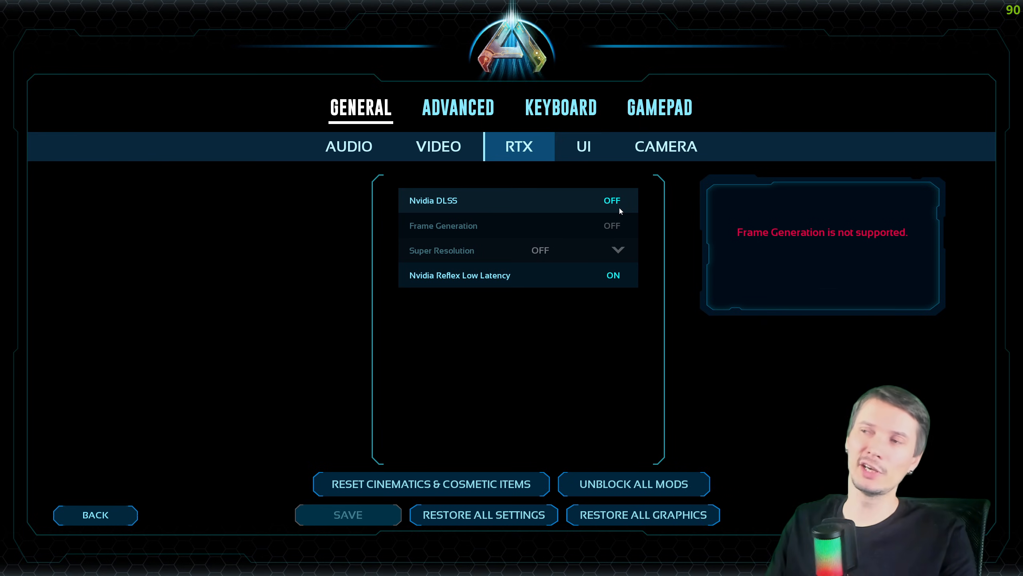
click(612, 201)
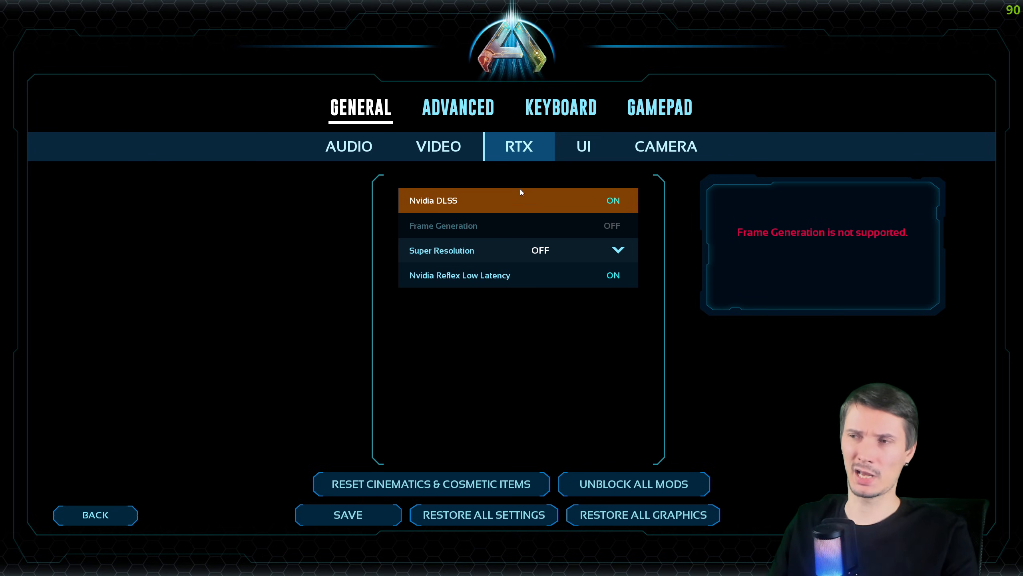
mouse_move(514, 192)
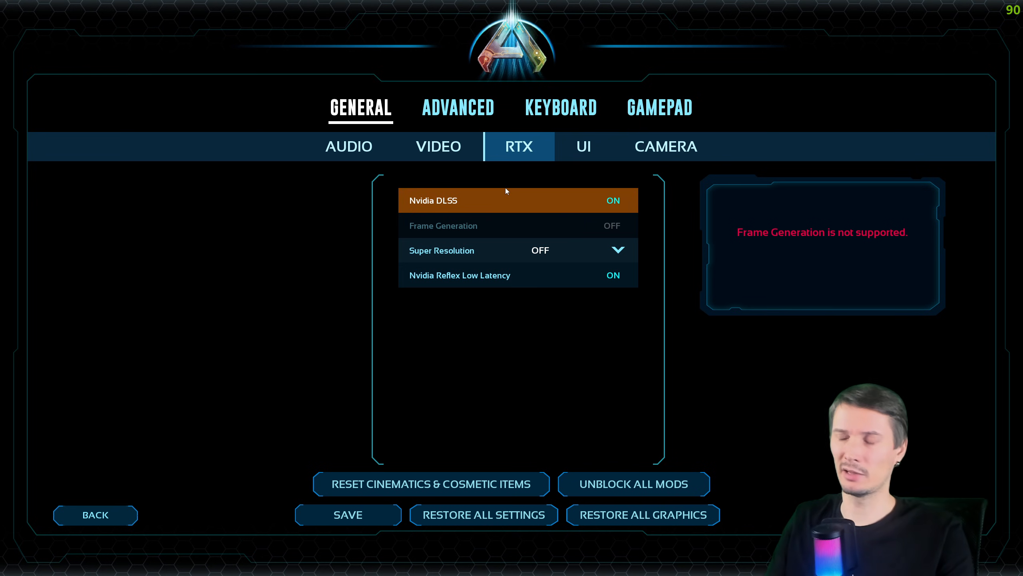
mouse_move(563, 216)
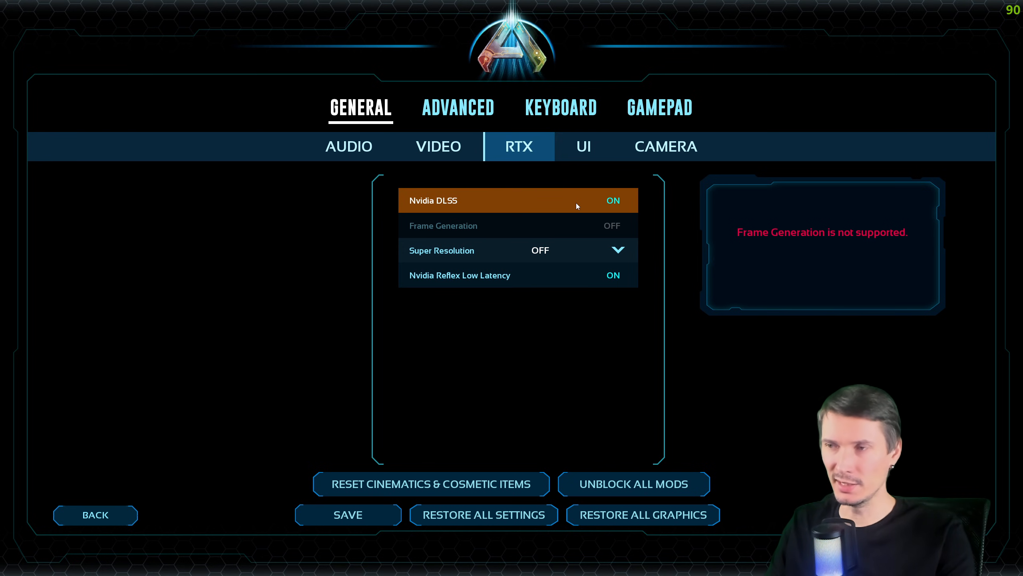
Step: Choose Performance for DLSS Super Resolution and save, returning to gameplay
click(616, 250)
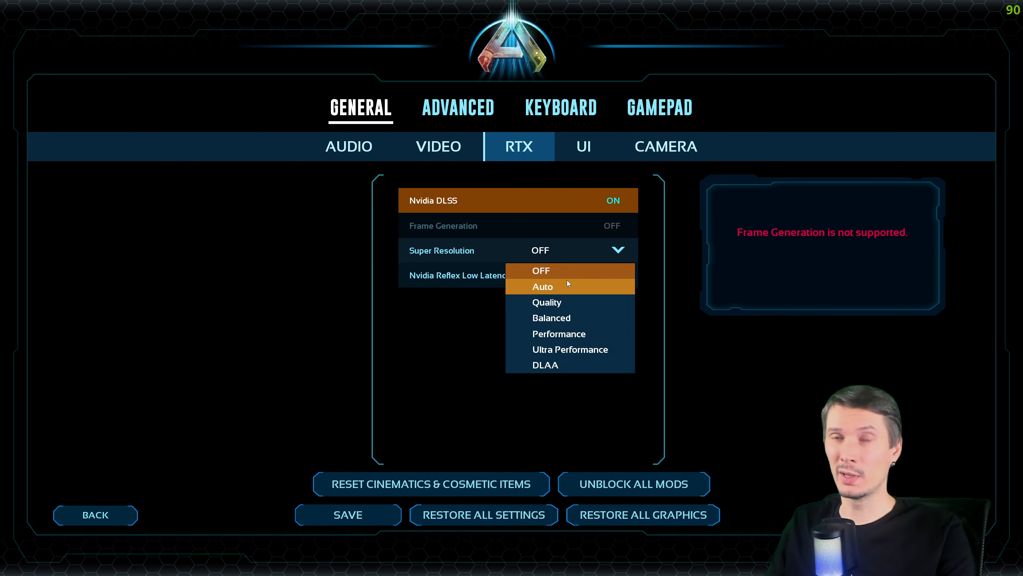
click(558, 334)
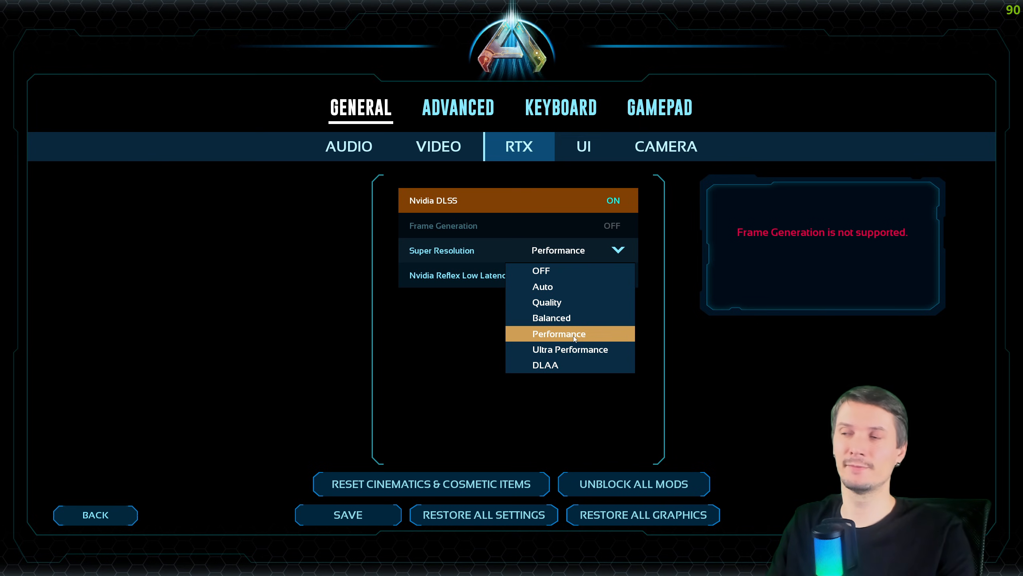
mouse_move(550, 318)
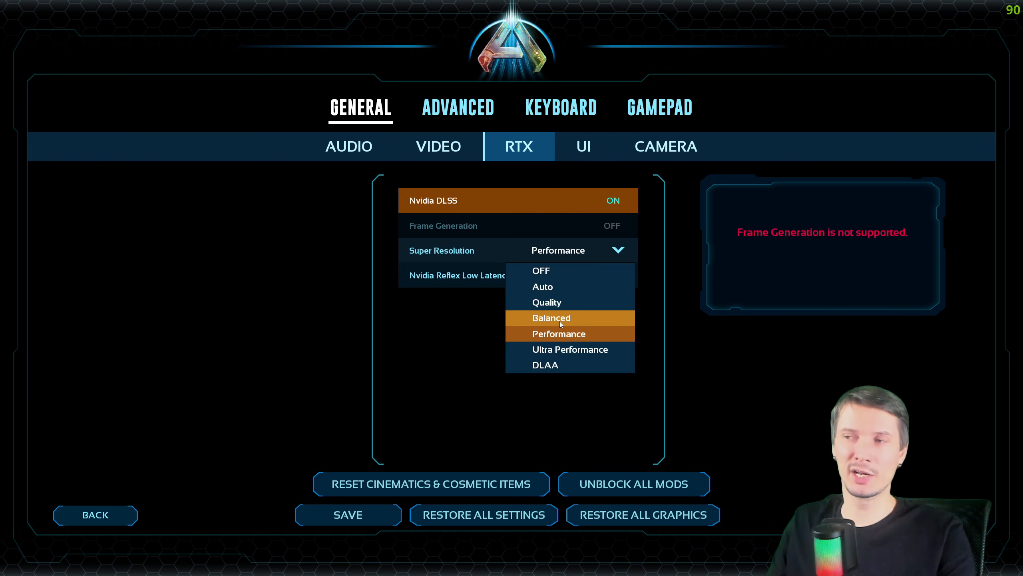
mouse_move(547, 301)
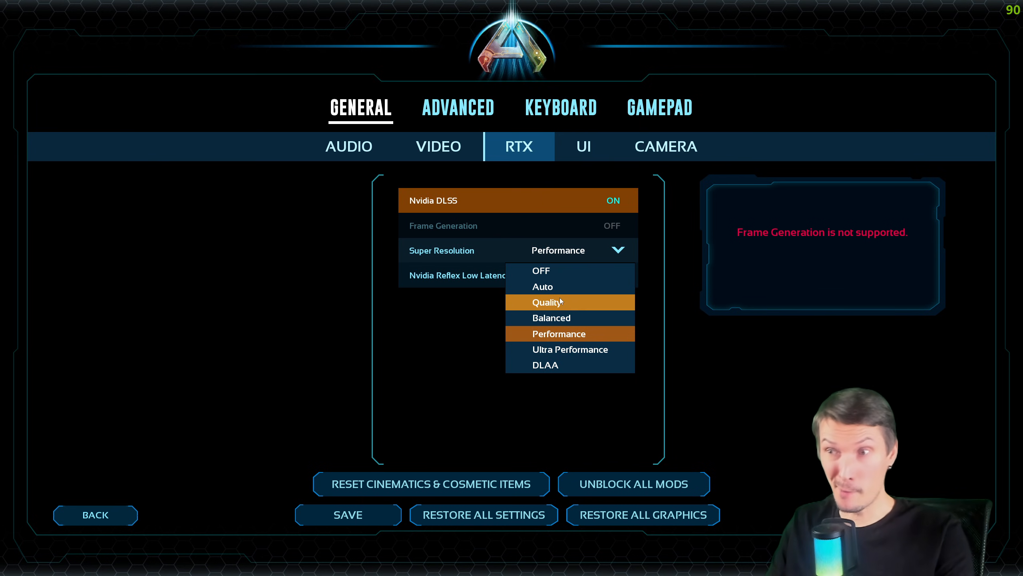
mouse_move(558, 333)
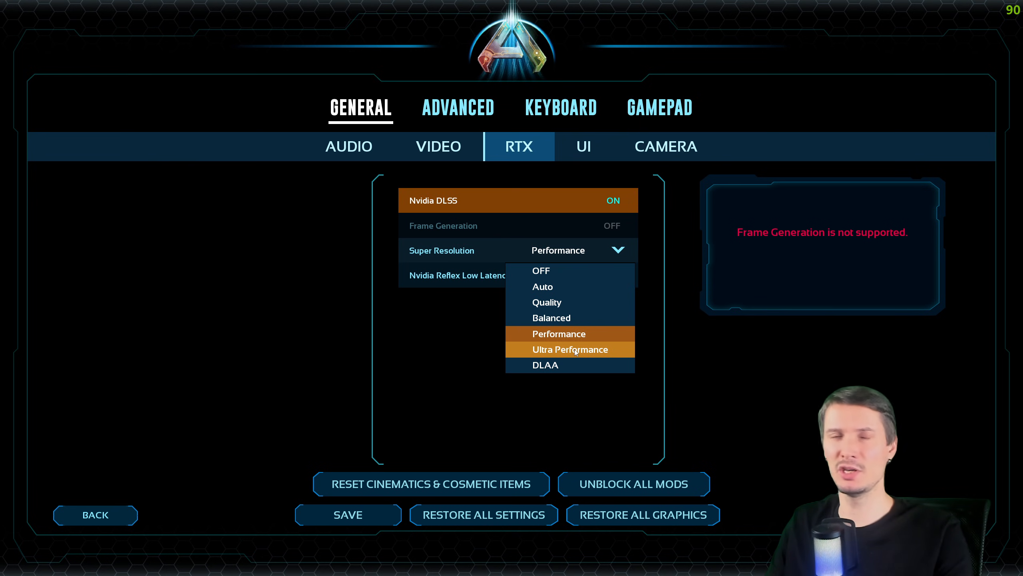
mouse_move(558, 333)
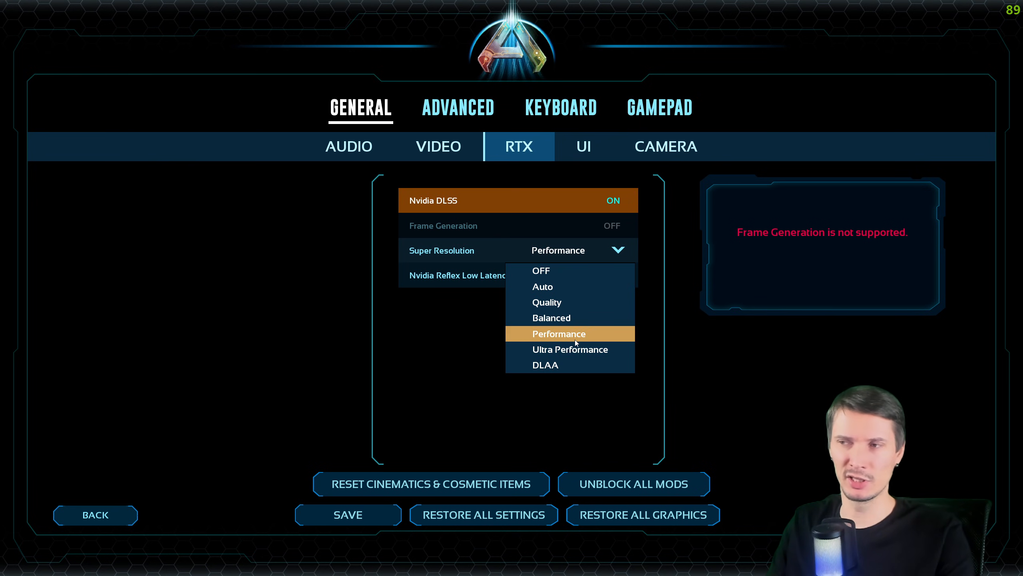
click(558, 334)
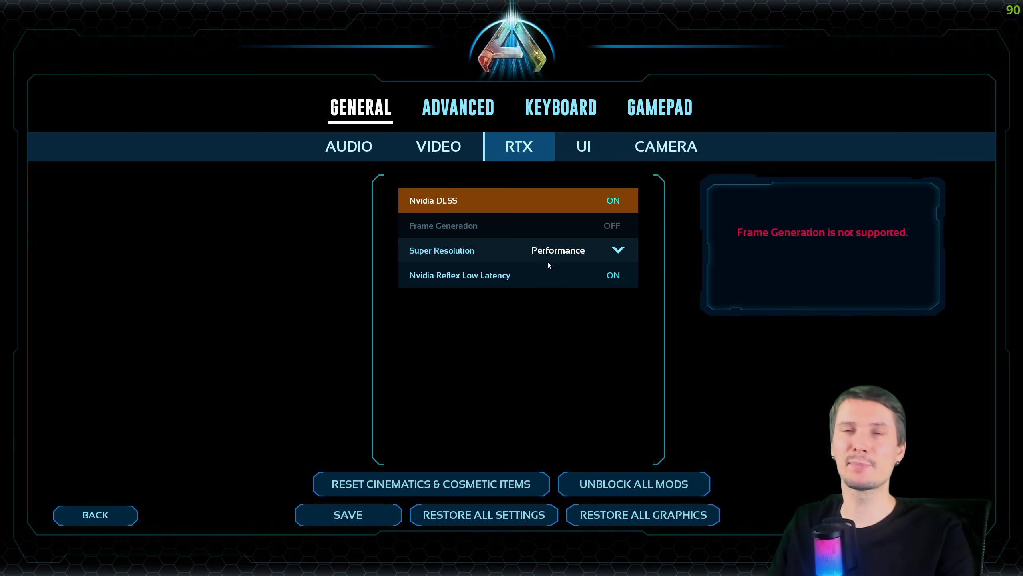
mouse_move(573, 282)
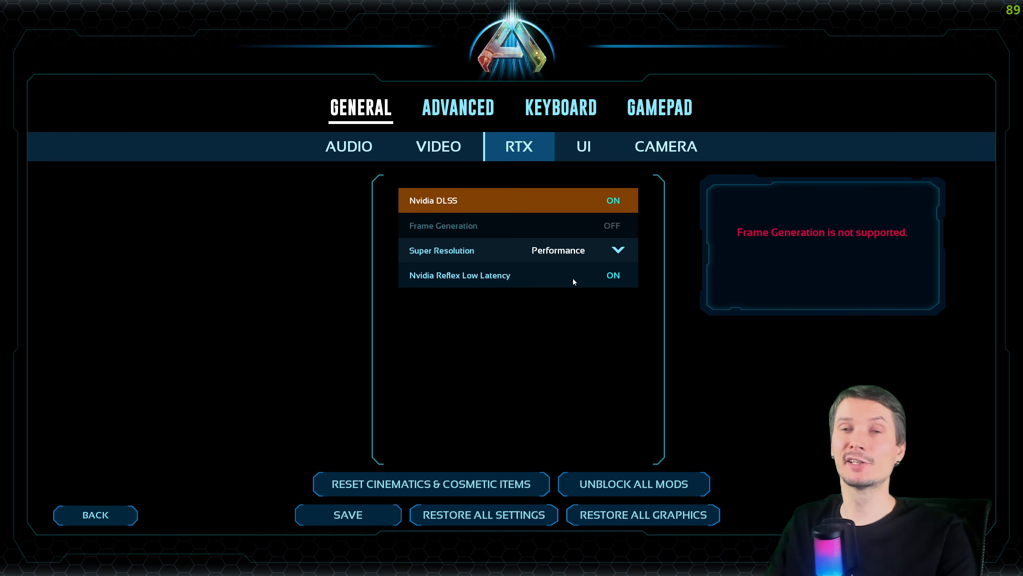
click(347, 514)
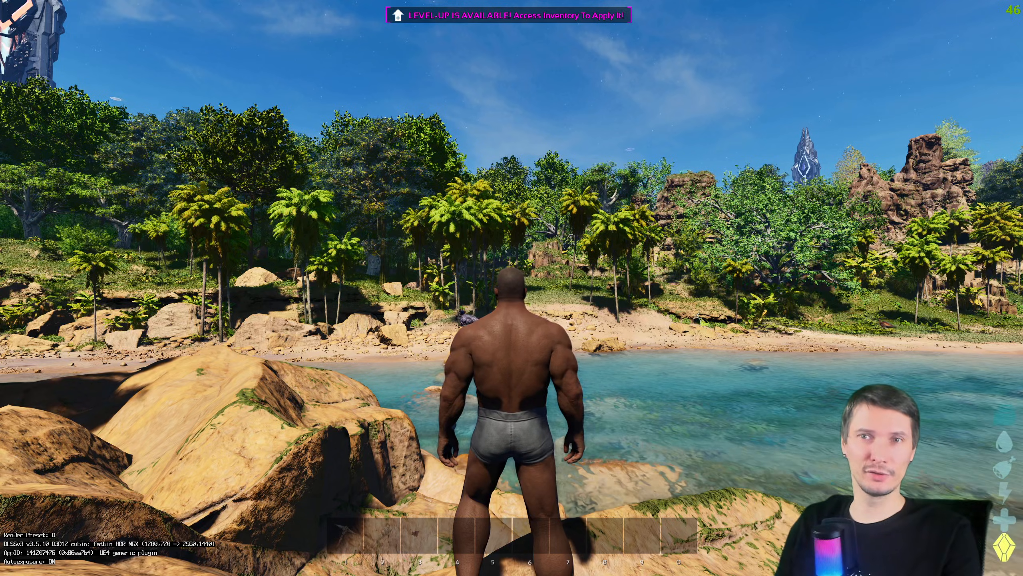
key(w)
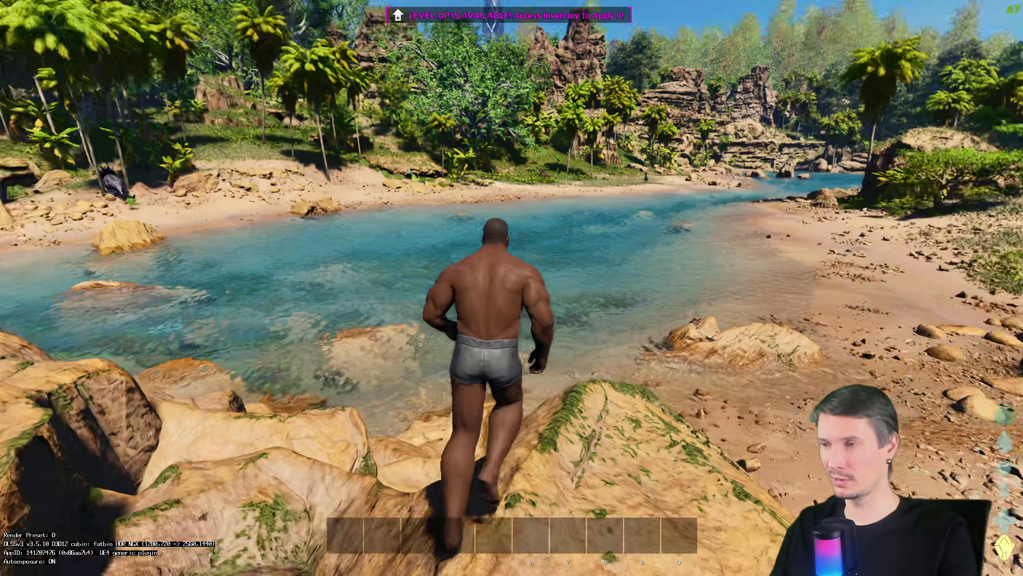